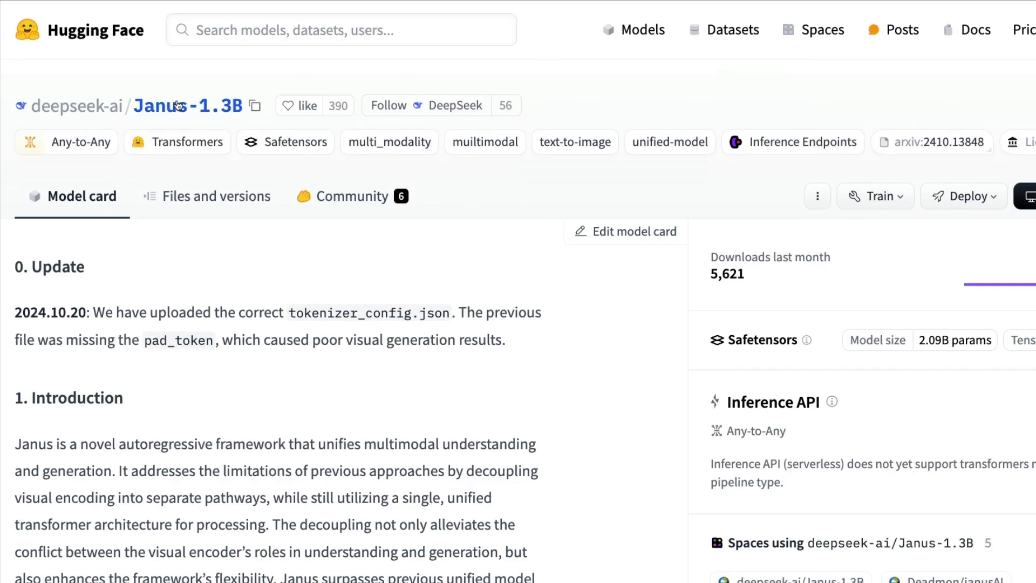
pyautogui.moveTo(218, 109)
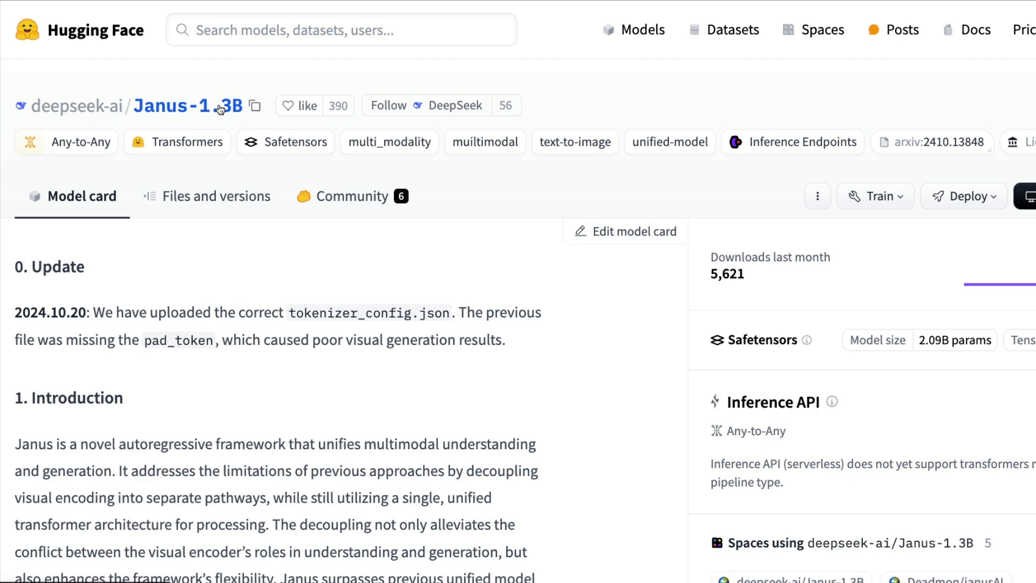
pyautogui.moveTo(219, 109)
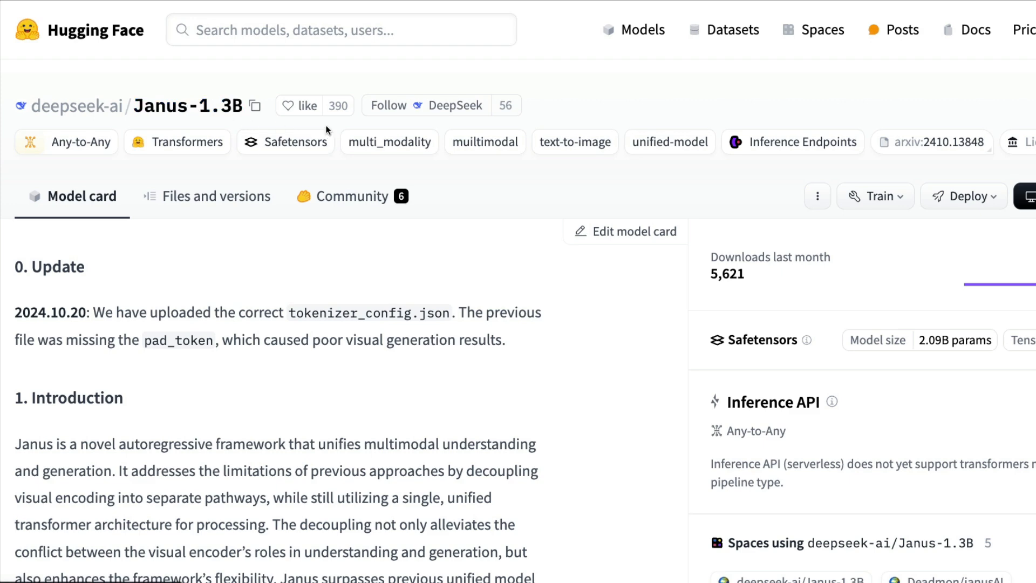
pyautogui.moveTo(198, 170)
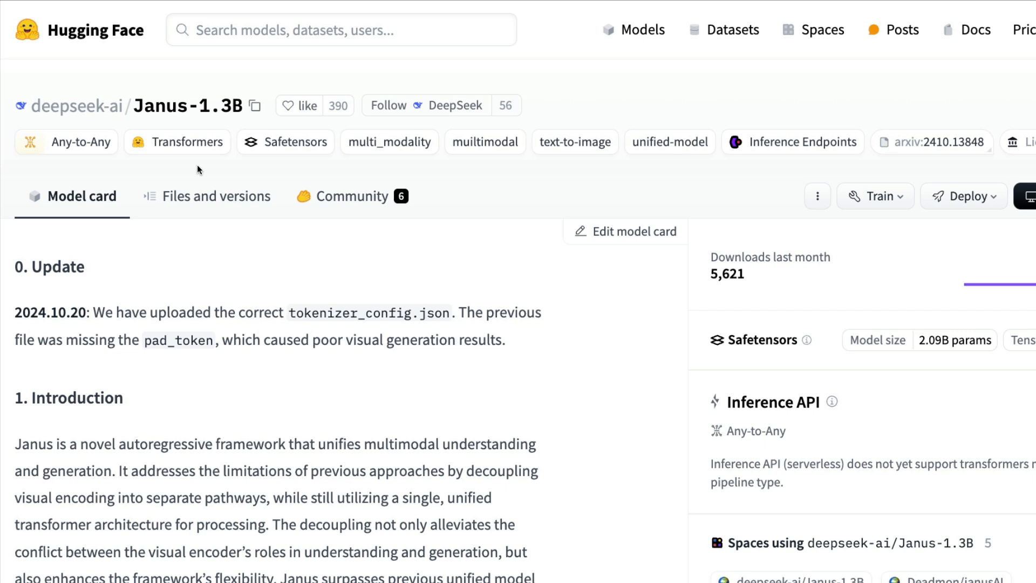
pyautogui.moveTo(78, 106)
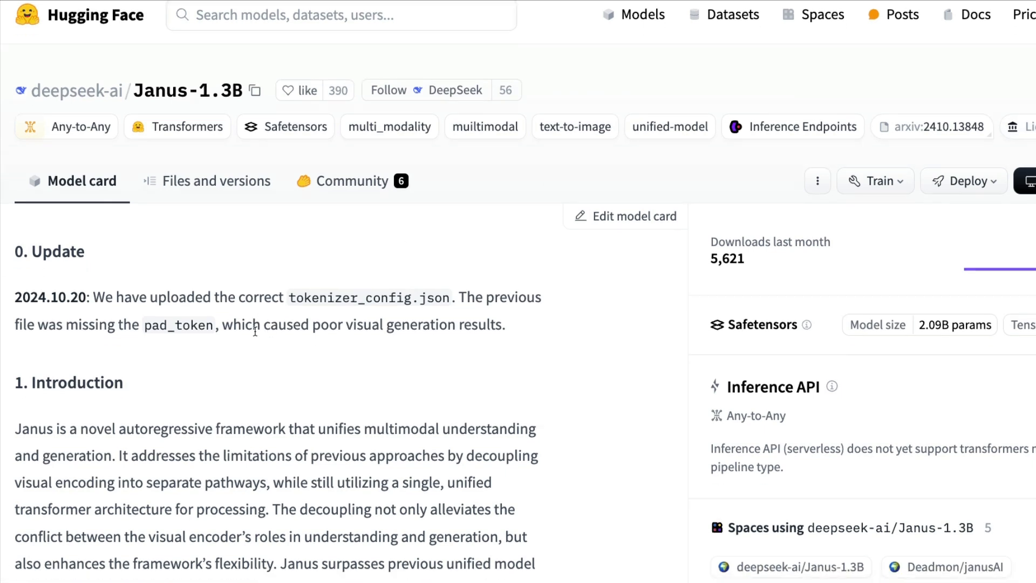
pyautogui.moveTo(317, 384)
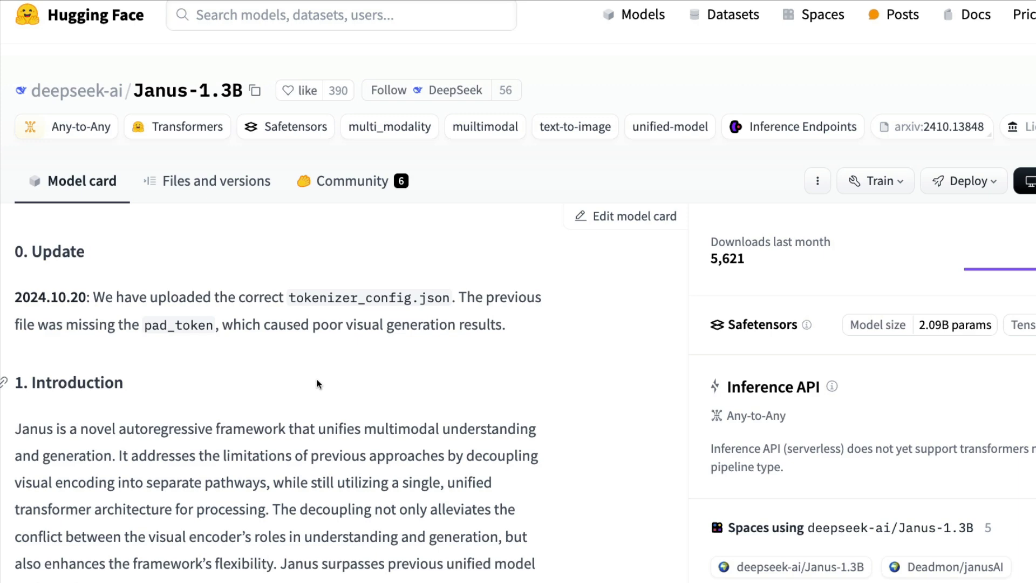
# - Scroll the Janus-1.3B model card to the benchmark figures and open the research paper
pyautogui.scroll(-3)
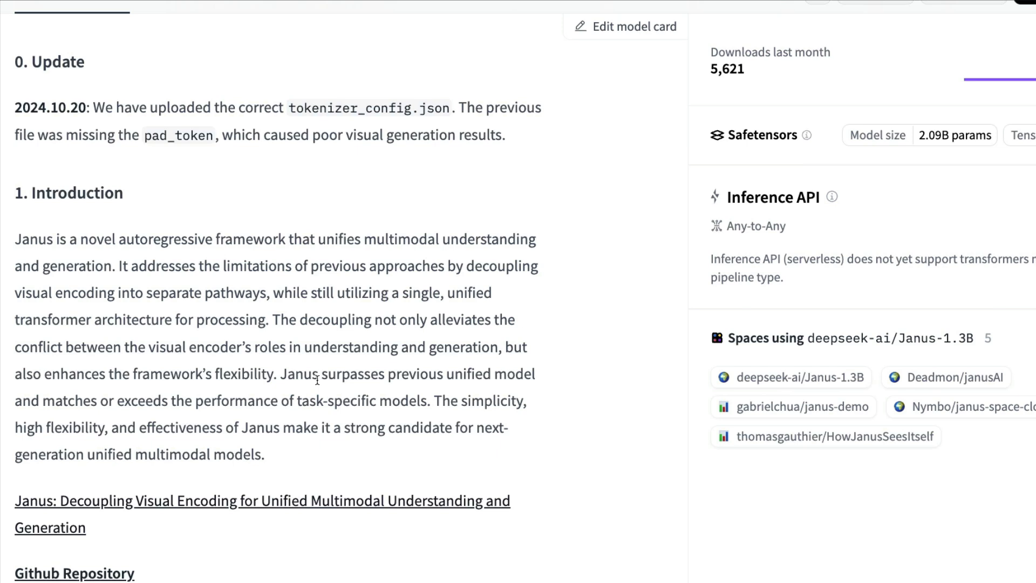
pyautogui.moveTo(349, 271)
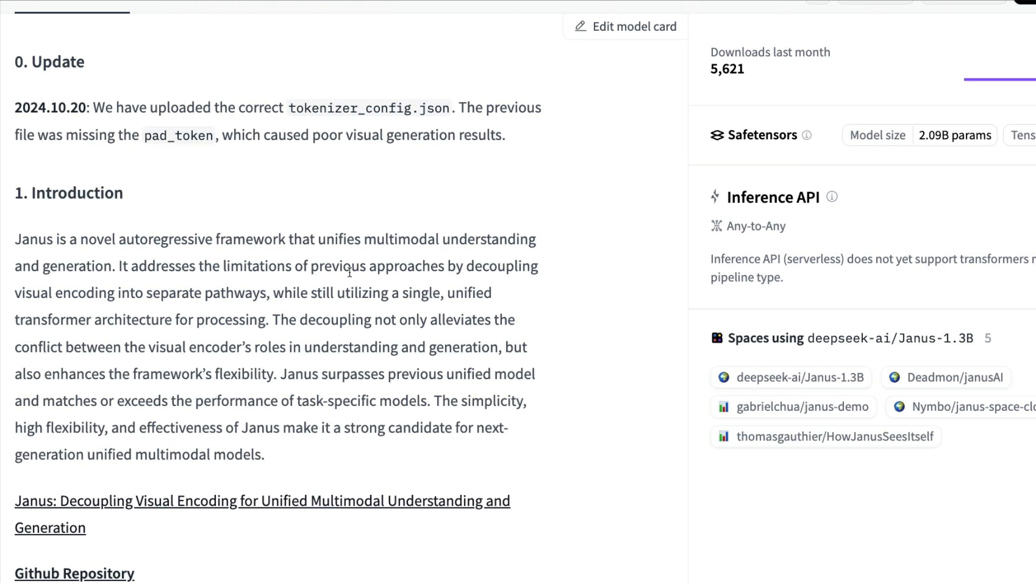
pyautogui.moveTo(345, 212)
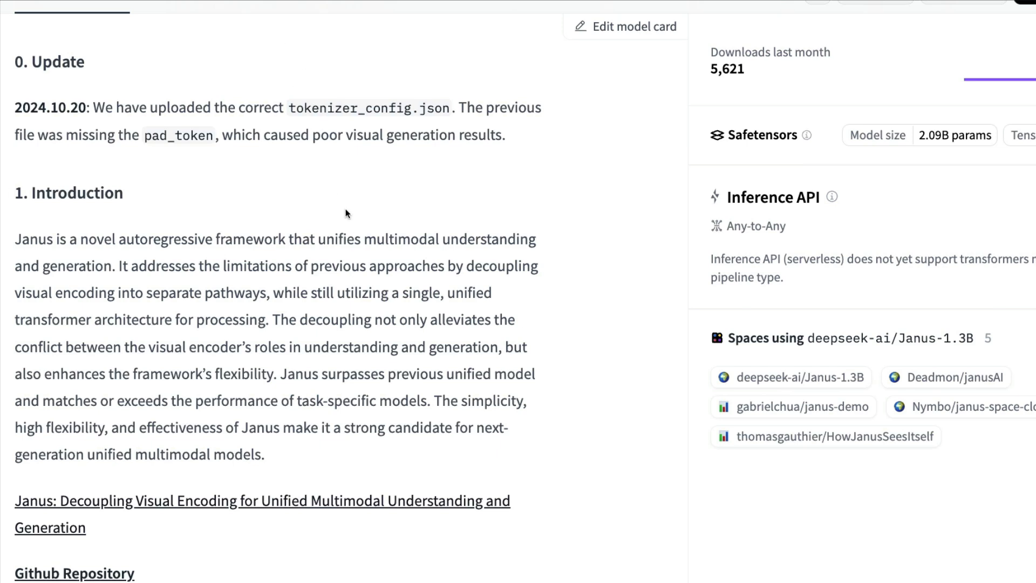
pyautogui.moveTo(297, 59)
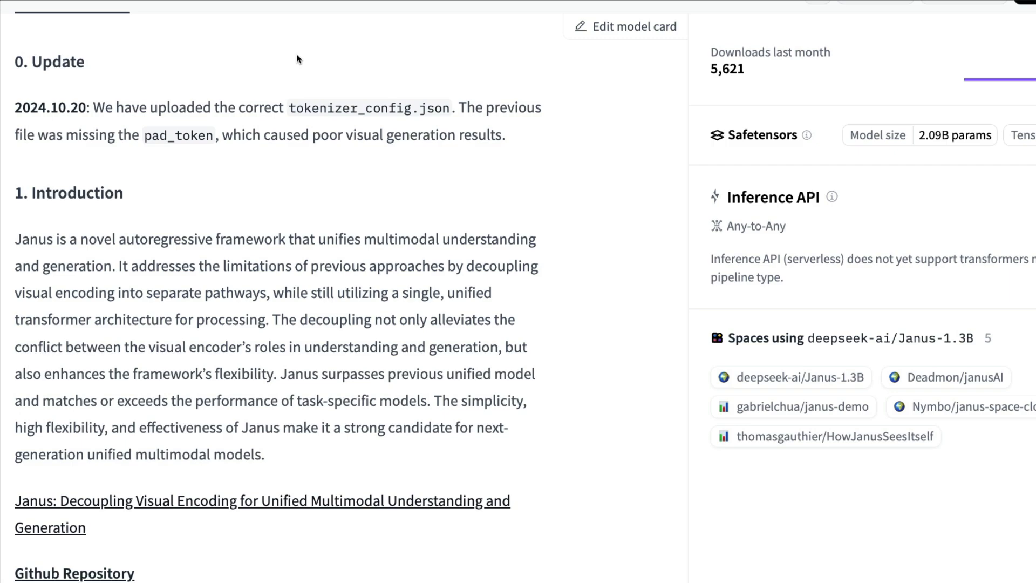
pyautogui.scroll(-3)
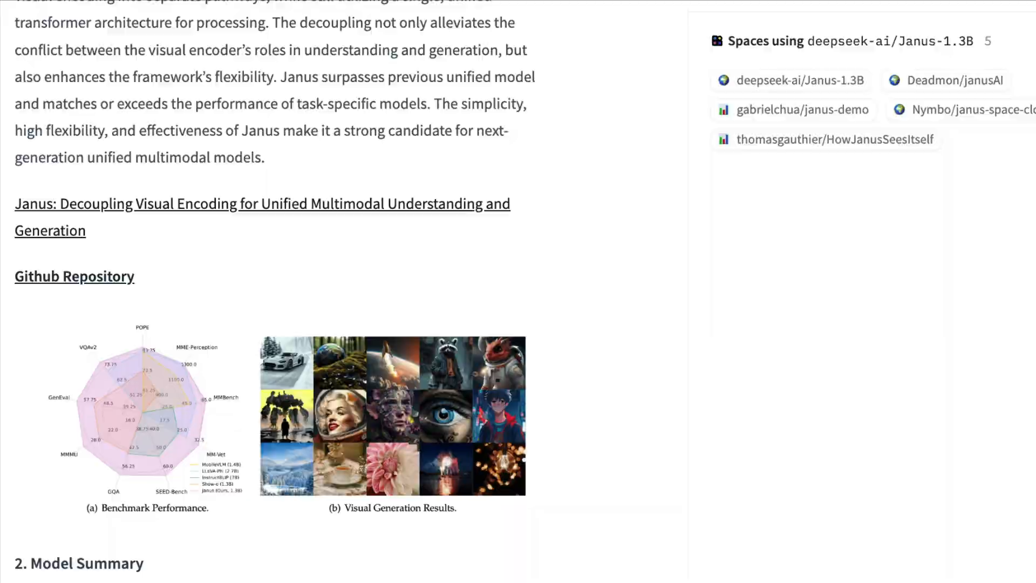
pyautogui.click(74, 276)
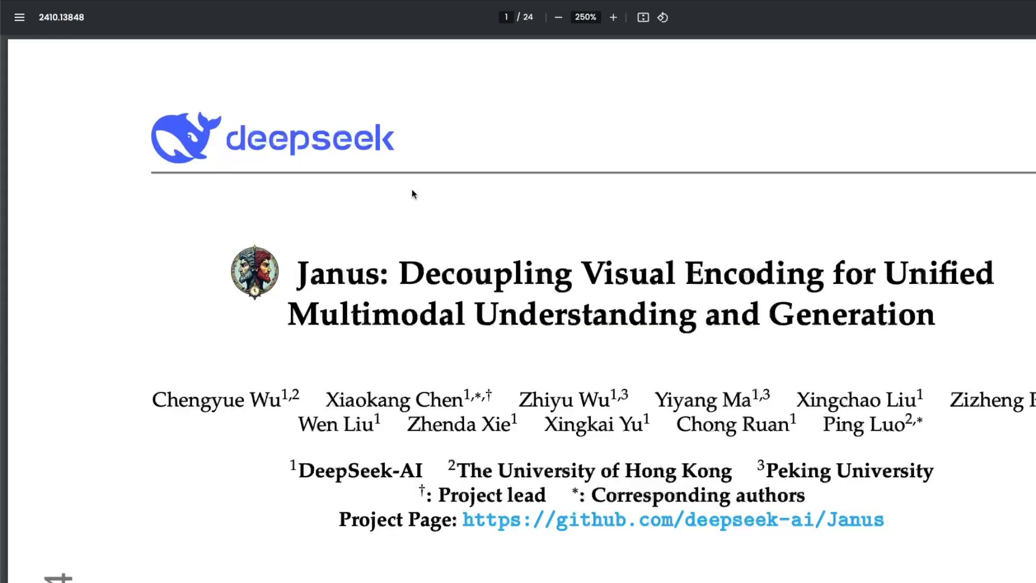
# - Select the word Janus in the paper title and read down through the Abstract
pyautogui.scroll(-3)
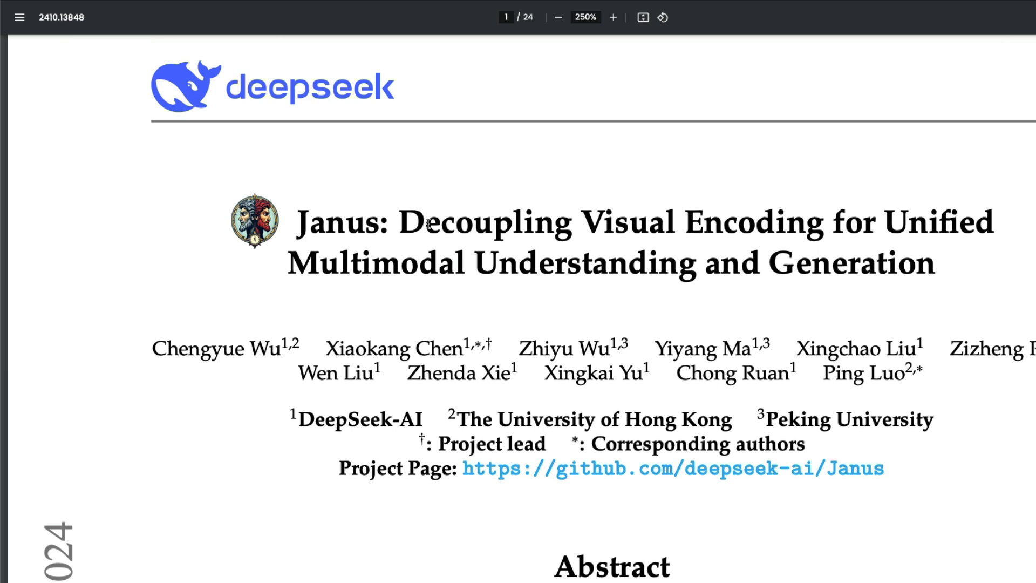
pyautogui.moveTo(398, 223); pyautogui.dragTo(821, 223)
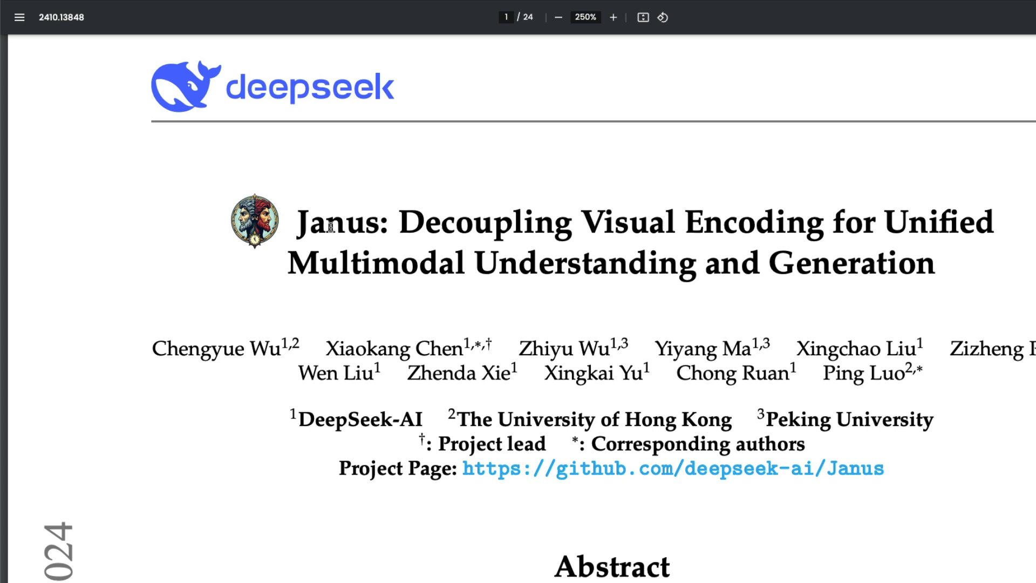
pyautogui.doubleClick(336, 223)
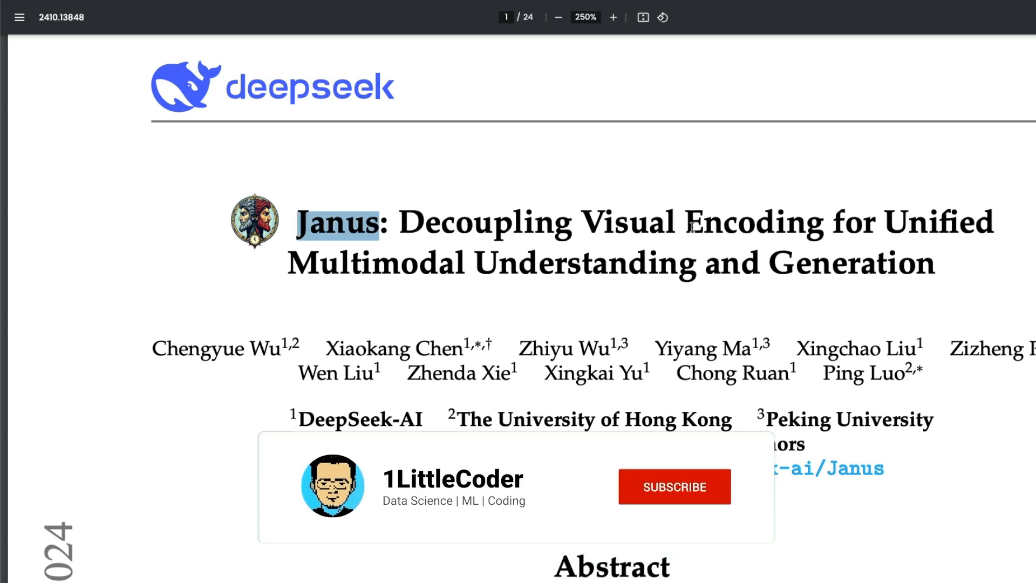
pyautogui.click(674, 487)
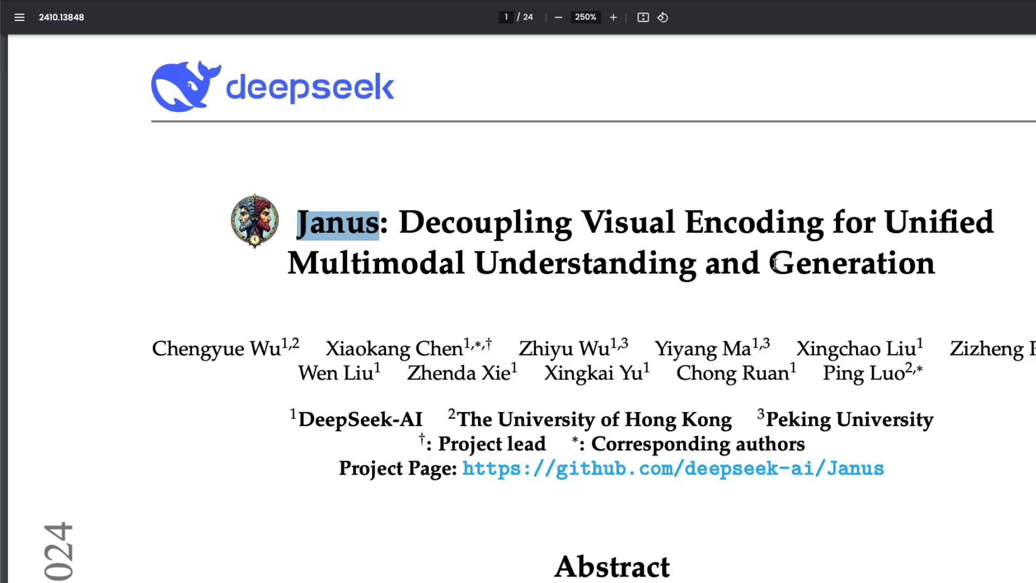
pyautogui.scroll(-3)
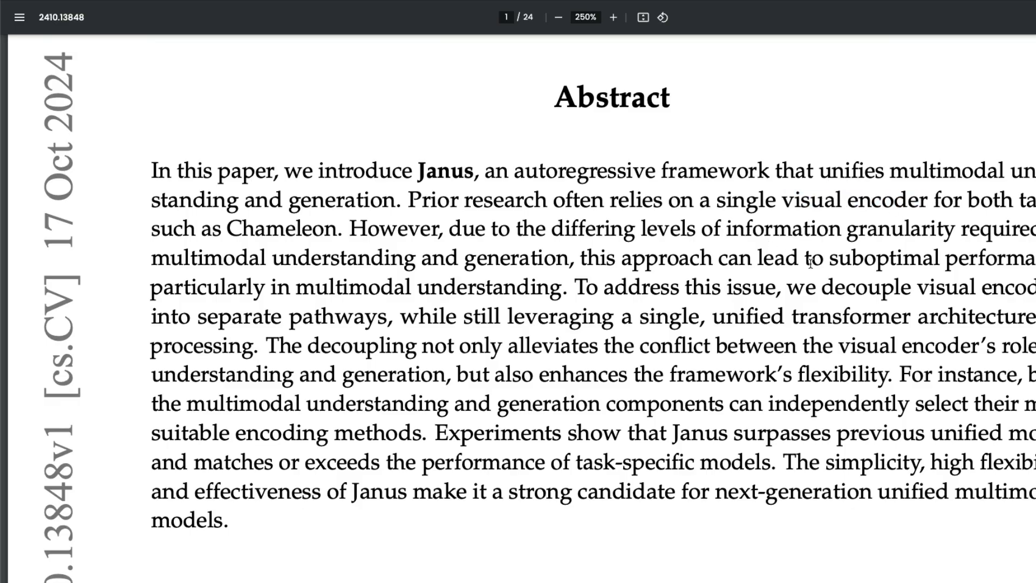
pyautogui.scroll(-3)
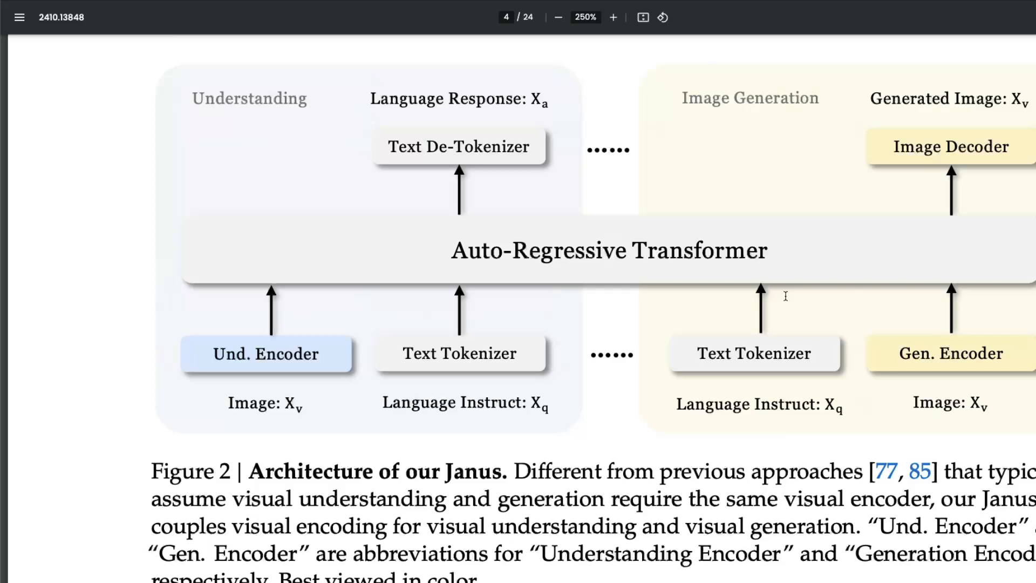
# - Scroll to page 4 to view the Figure 2 architecture diagram
pyautogui.scroll(-3)
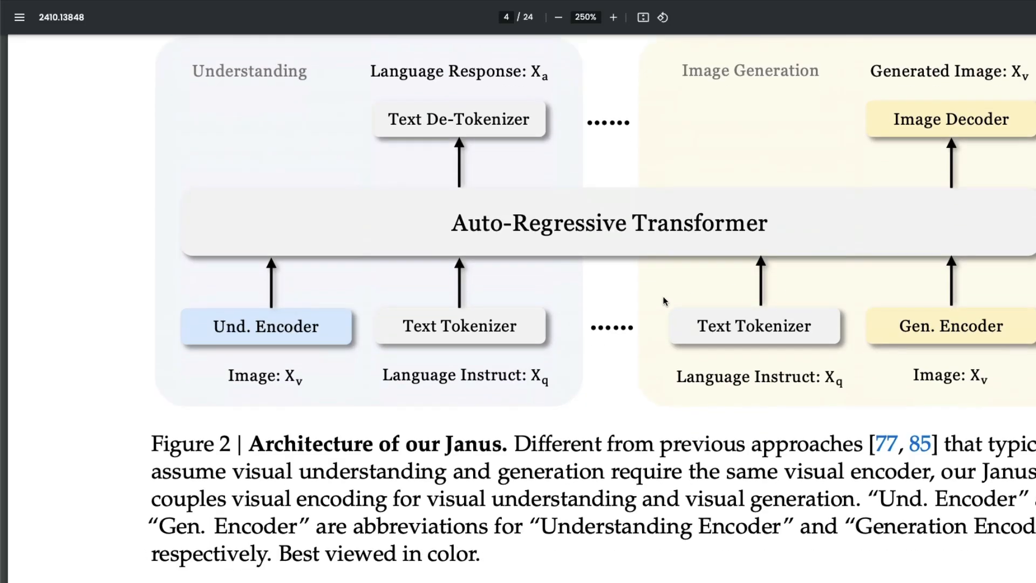
pyautogui.moveTo(312, 324)
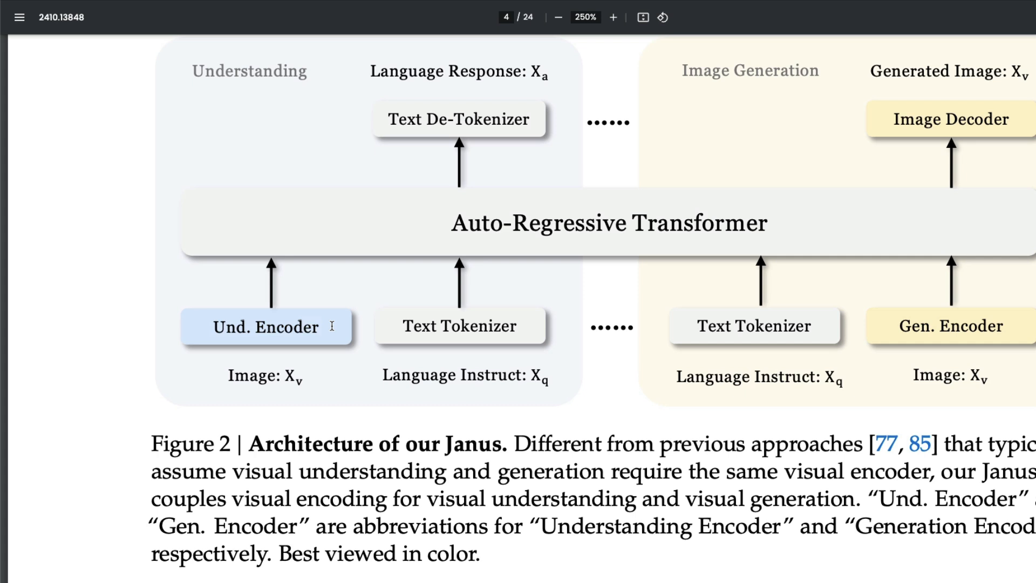
pyautogui.moveTo(592, 299)
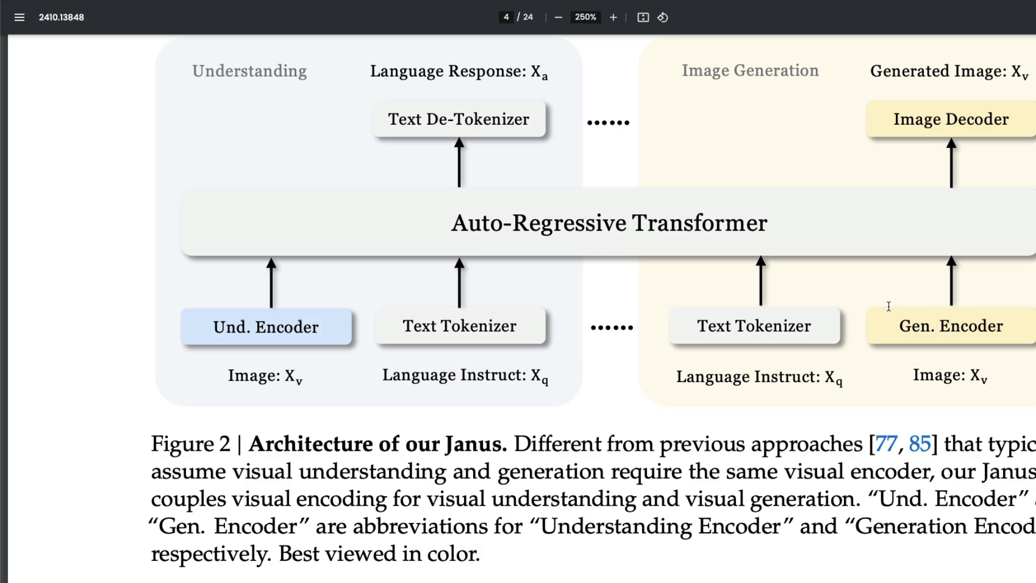
pyautogui.moveTo(363, 305)
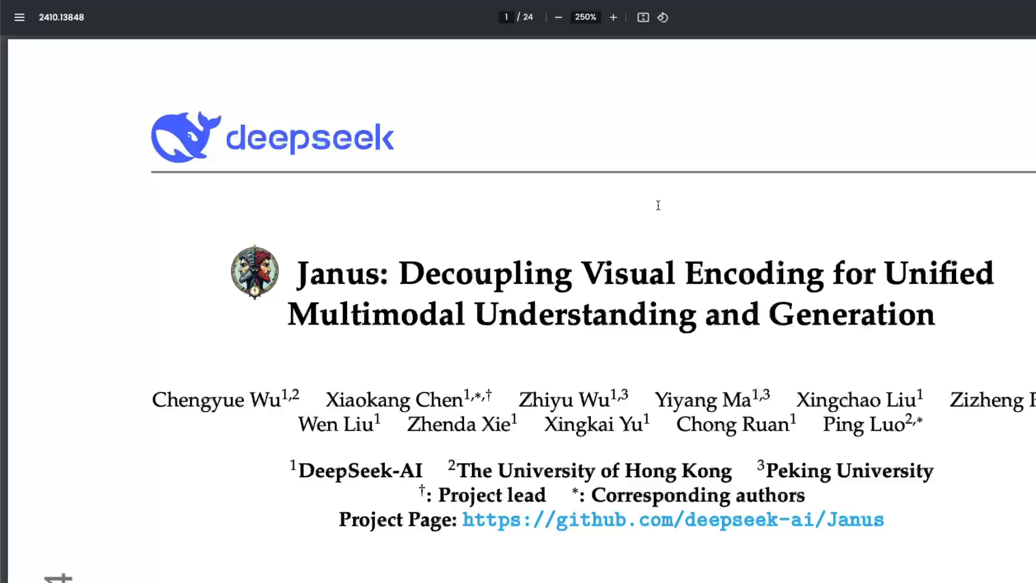
# - Select the word Chameleon in the abstract and read on toward the Introduction
pyautogui.scroll(-3)
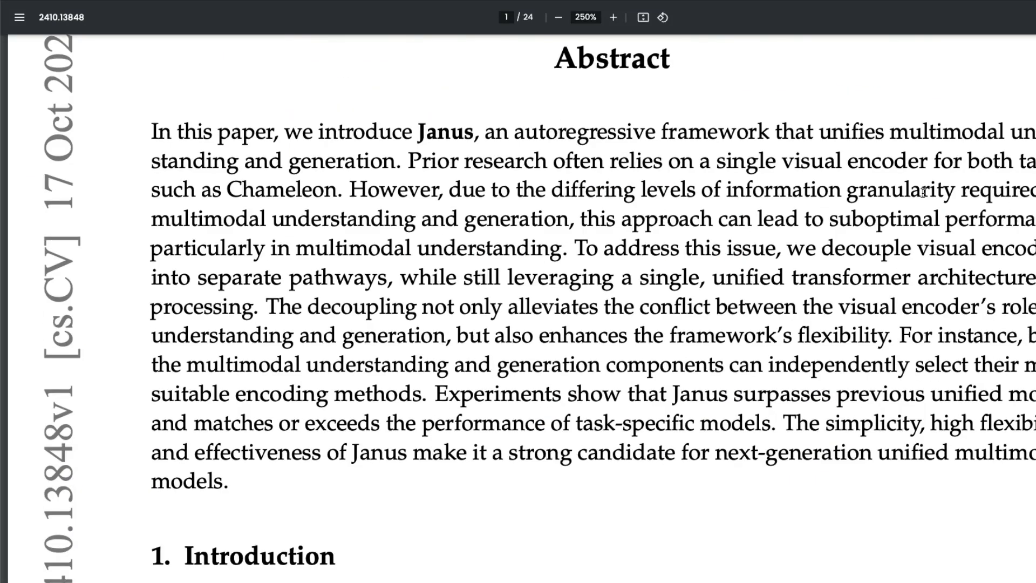
pyautogui.moveTo(264, 189)
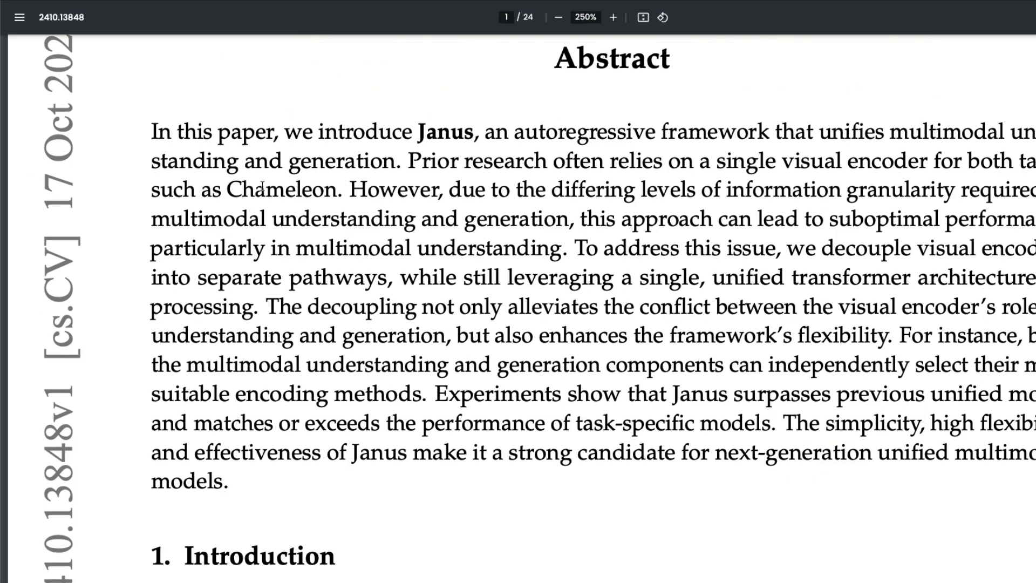
pyautogui.doubleClick(281, 189)
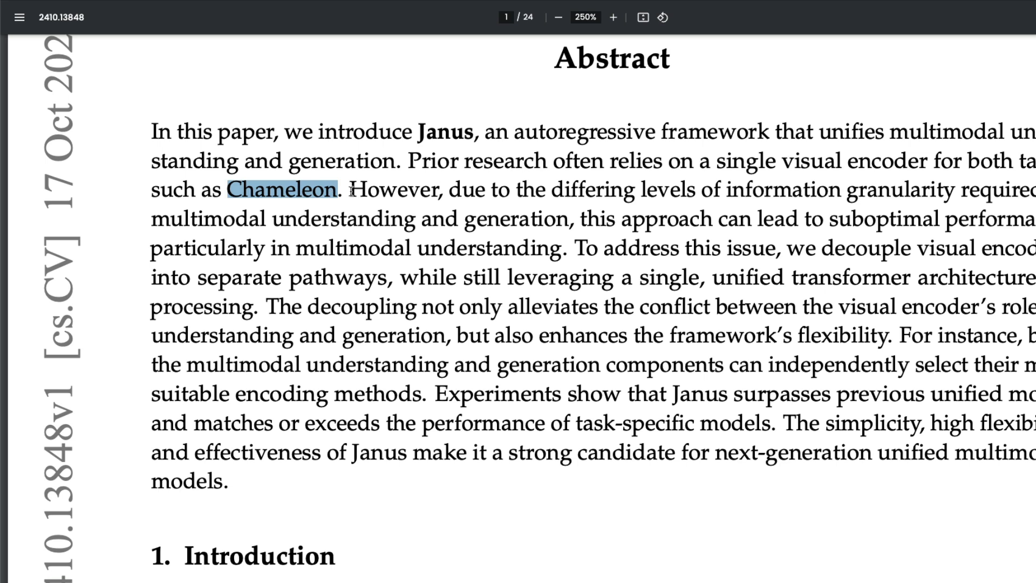
pyautogui.moveTo(818, 317)
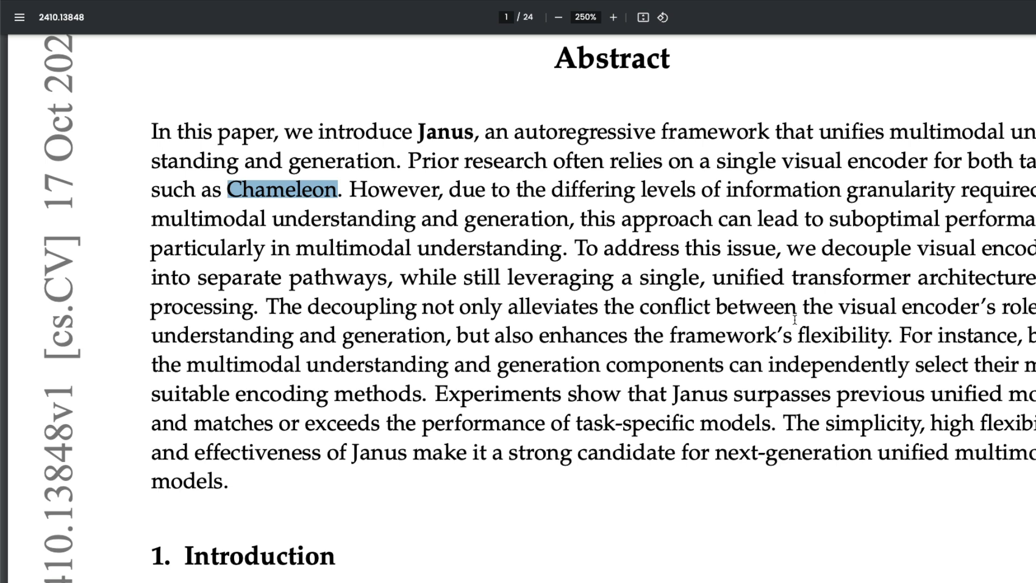
pyautogui.moveTo(718, 421)
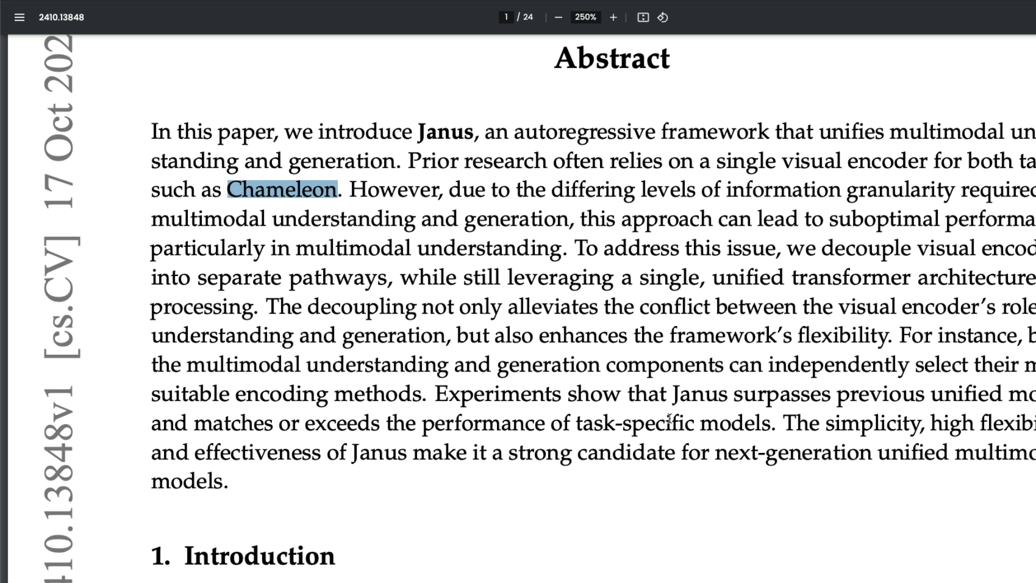
pyautogui.moveTo(668, 394); pyautogui.dragTo(1035, 394)
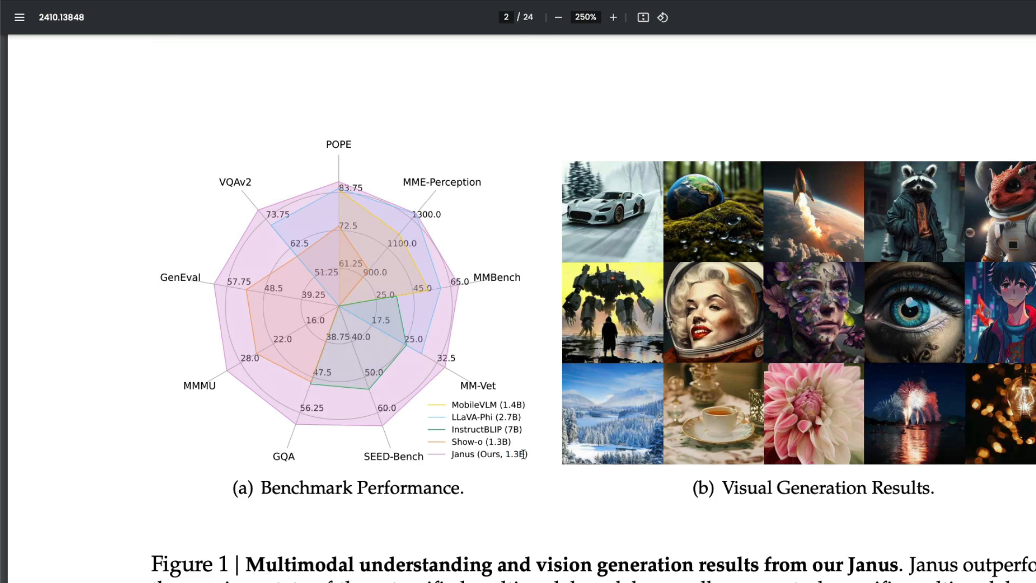
pyautogui.moveTo(449, 430)
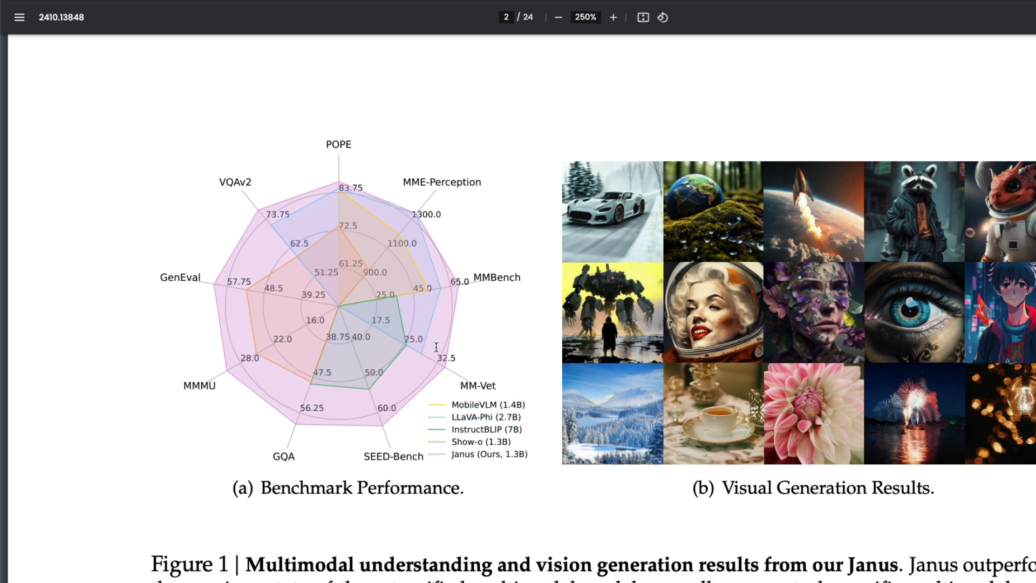
pyautogui.moveTo(453, 417)
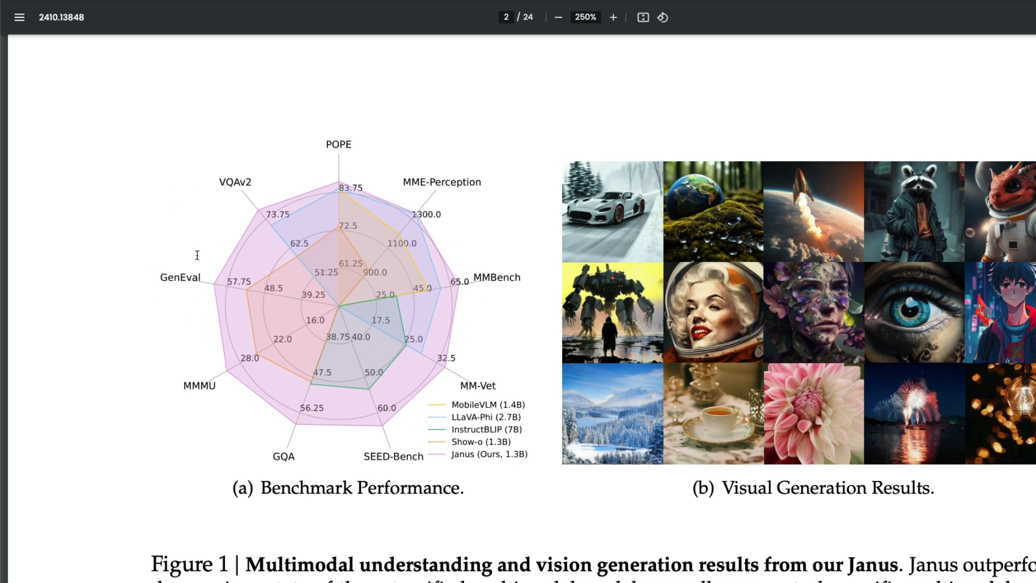
pyautogui.moveTo(496, 443)
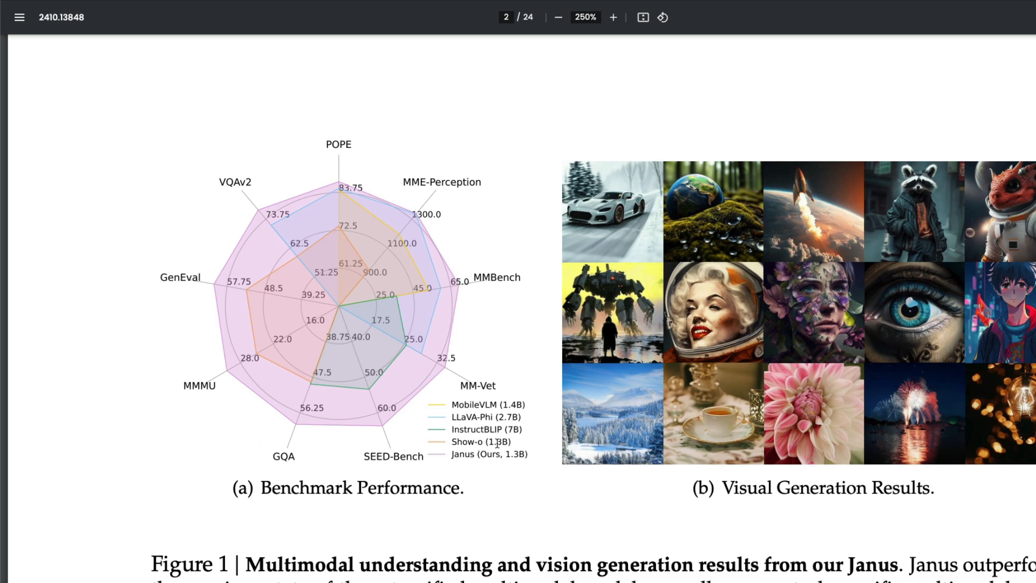
pyautogui.moveTo(432, 371)
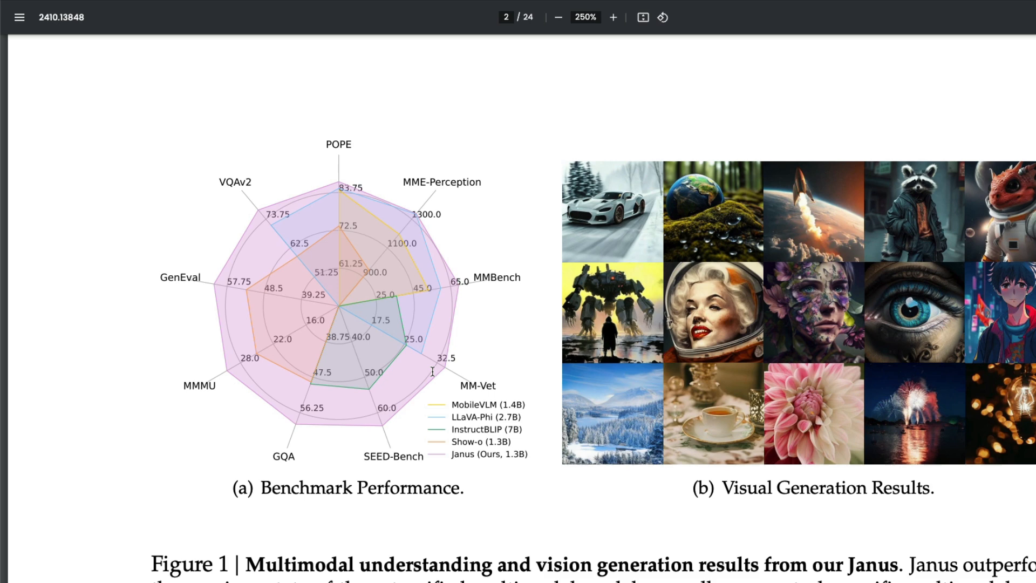
pyautogui.moveTo(418, 224)
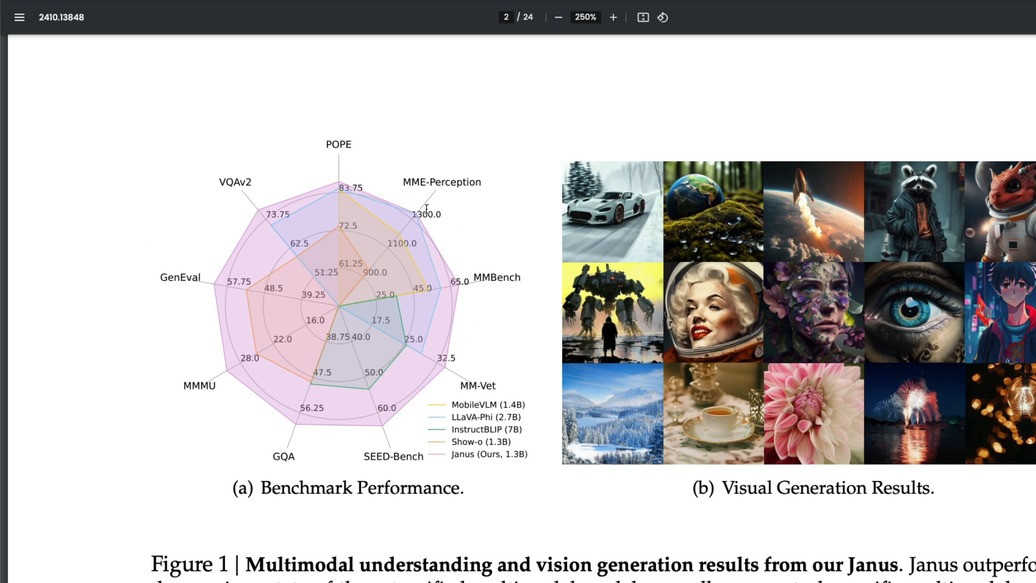
pyautogui.moveTo(259, 358)
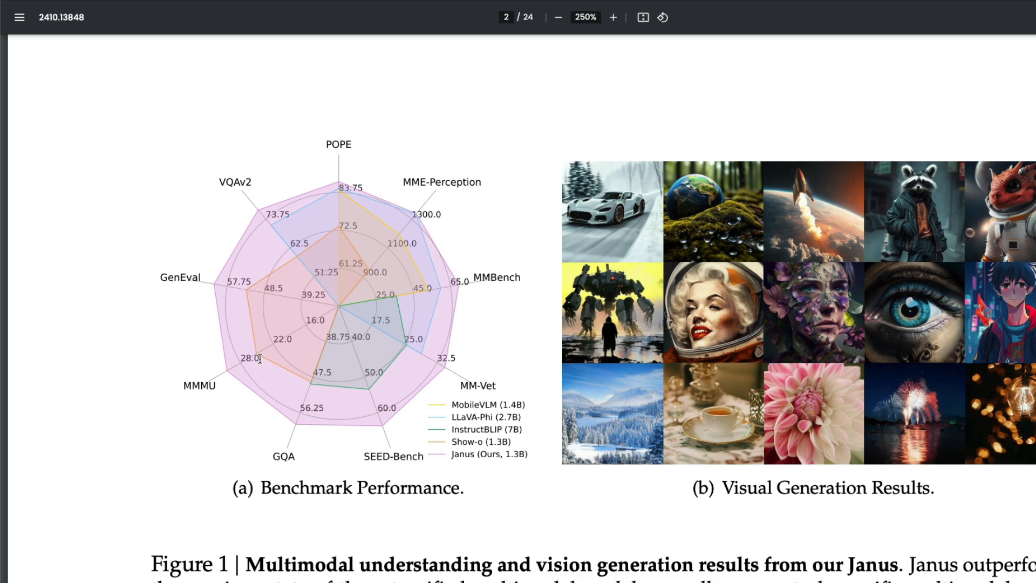
pyautogui.doubleClick(200, 385)
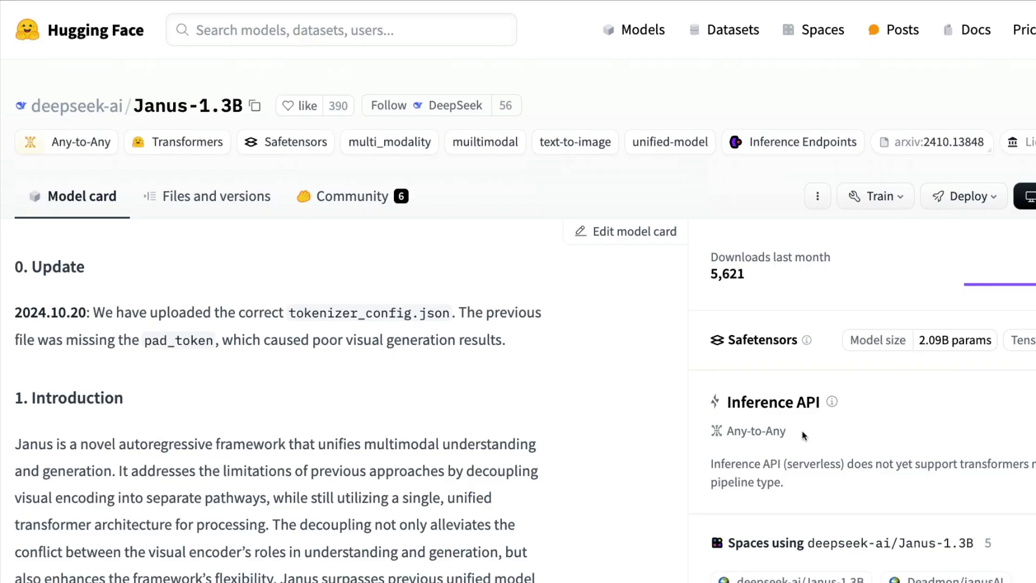
pyautogui.moveTo(804, 436)
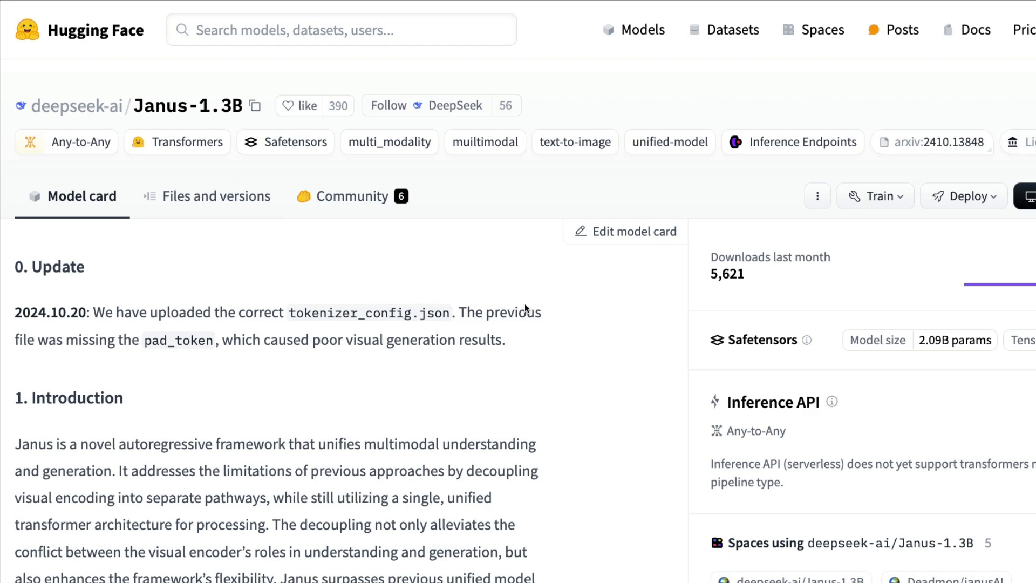
# - Show the 'Files and versions' list of the Janus-1.3B repository
pyautogui.click(216, 195)
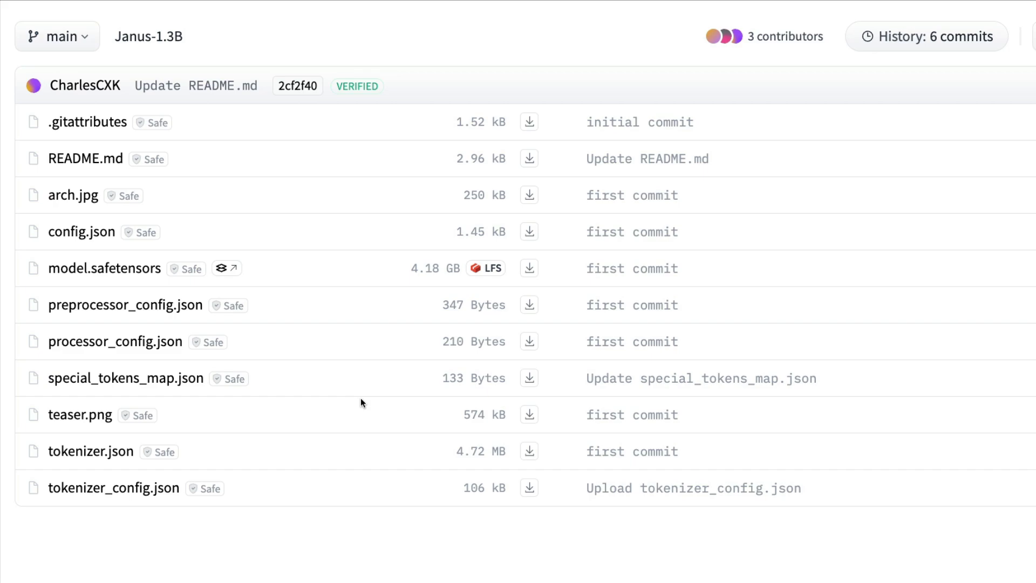
pyautogui.scroll(-3)
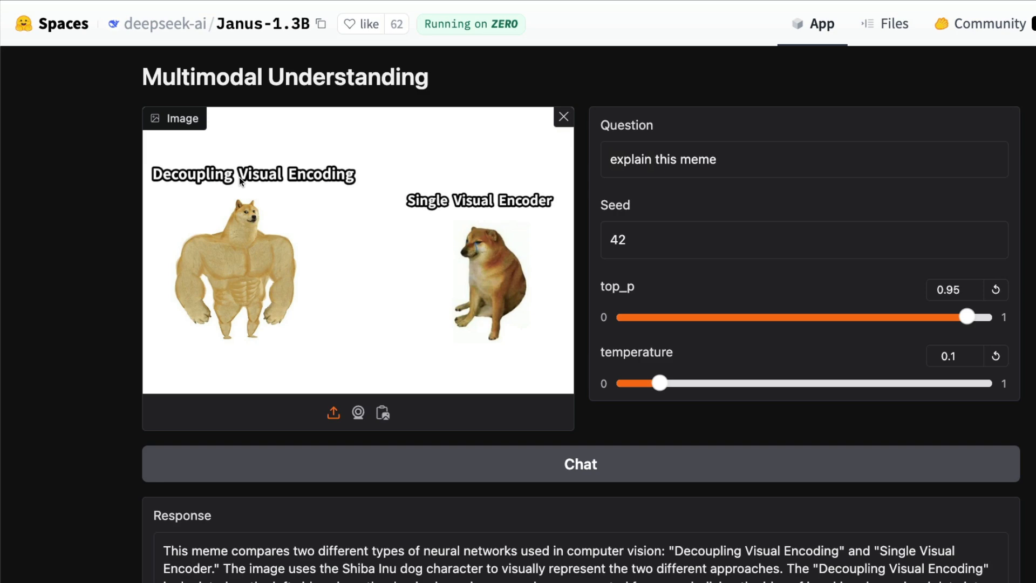
pyautogui.moveTo(412, 195)
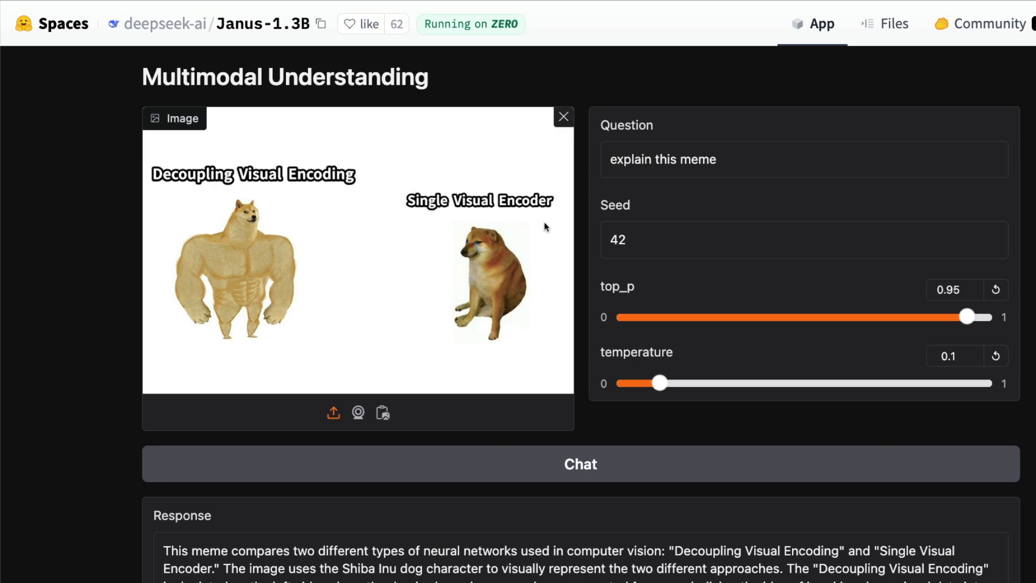
# - Read through the Response box explaining the Decoupling Visual Encoding meme
pyautogui.scroll(-3)
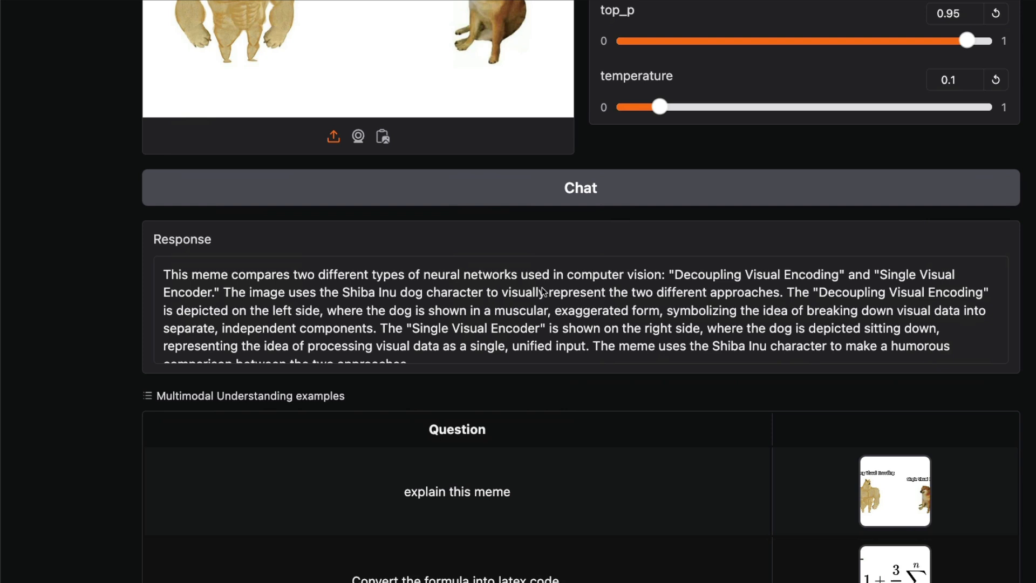
pyautogui.moveTo(686, 283)
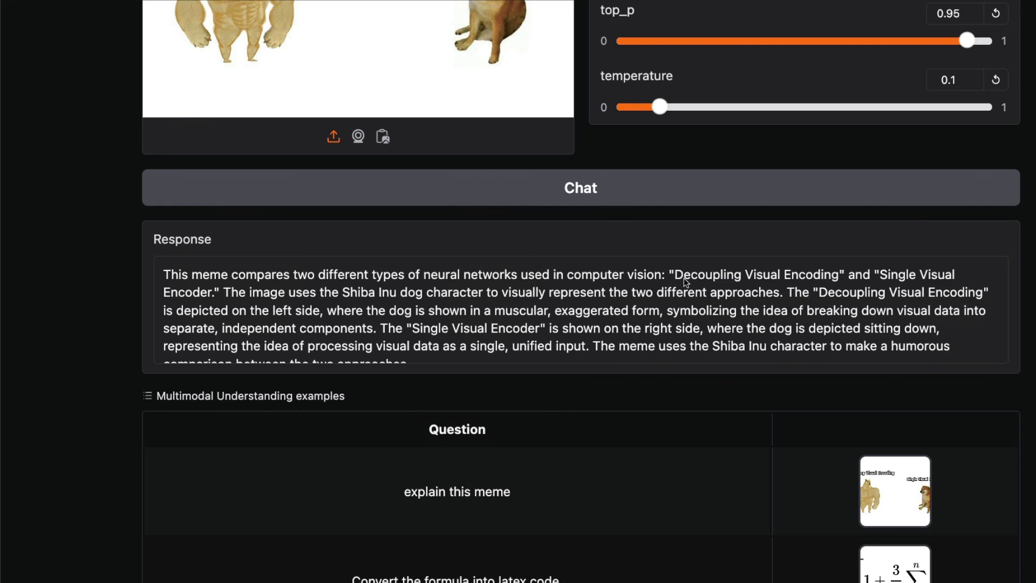
pyautogui.moveTo(242, 297)
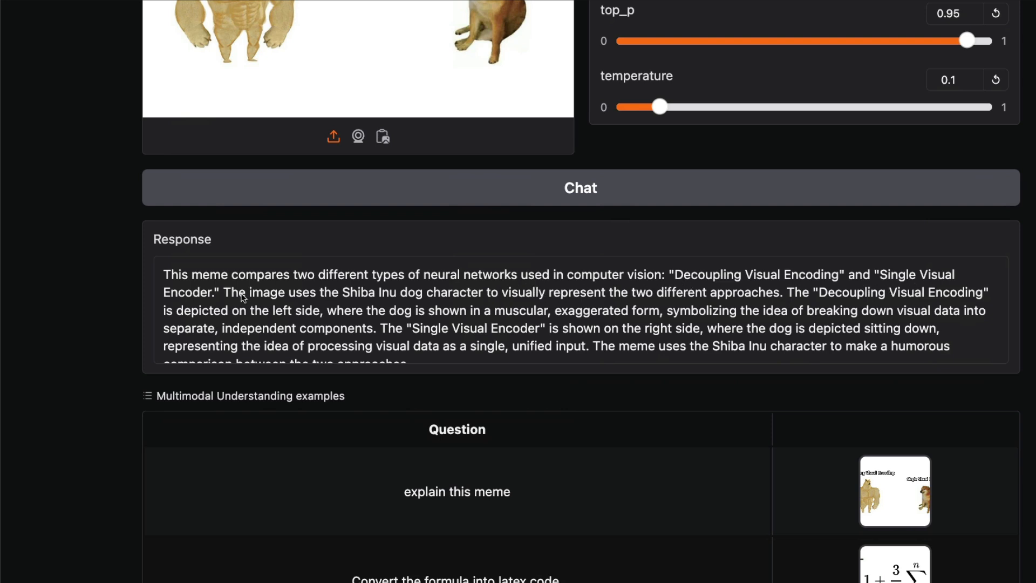
pyautogui.moveTo(418, 306)
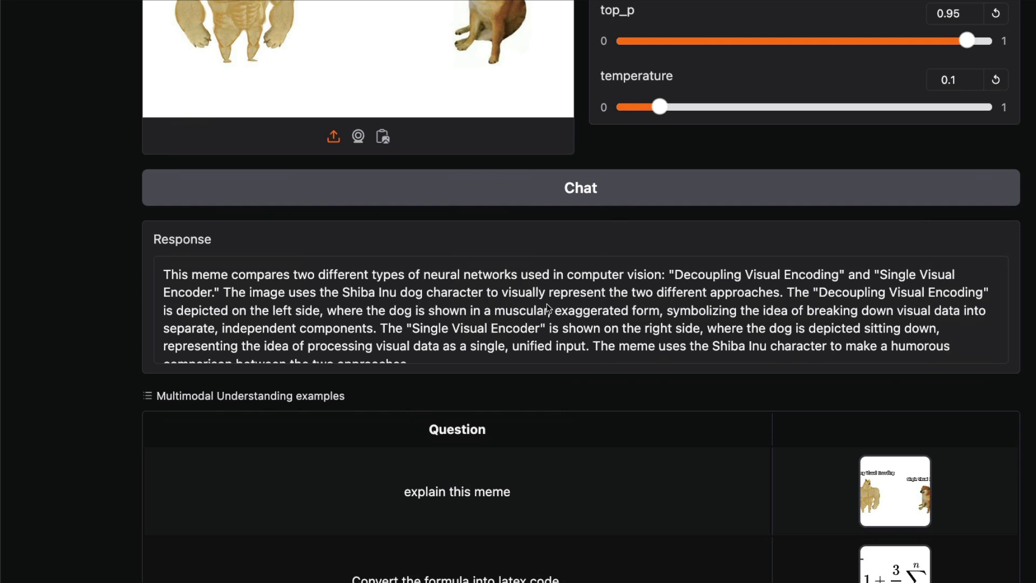
pyautogui.moveTo(763, 315)
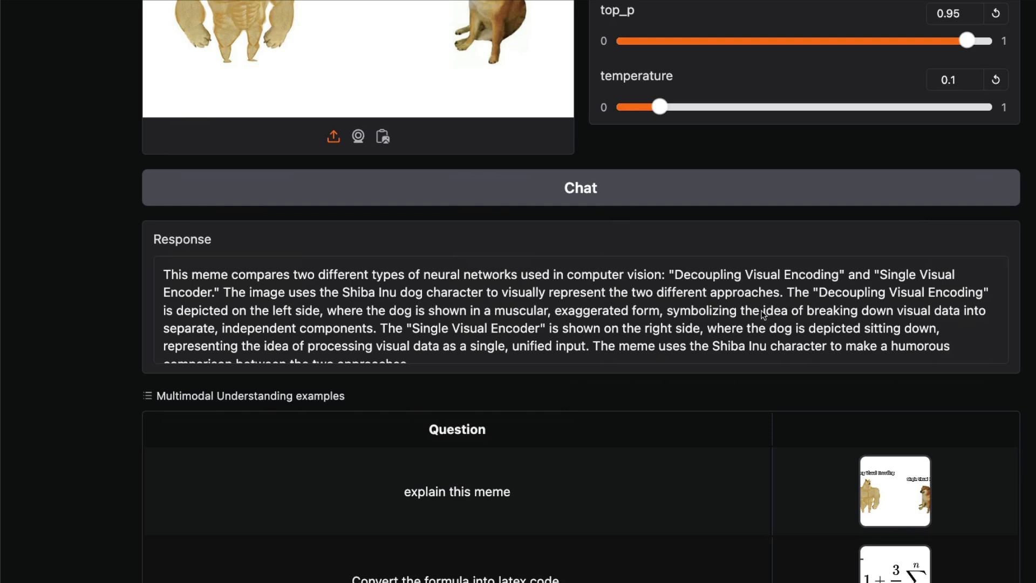
pyautogui.moveTo(296, 318)
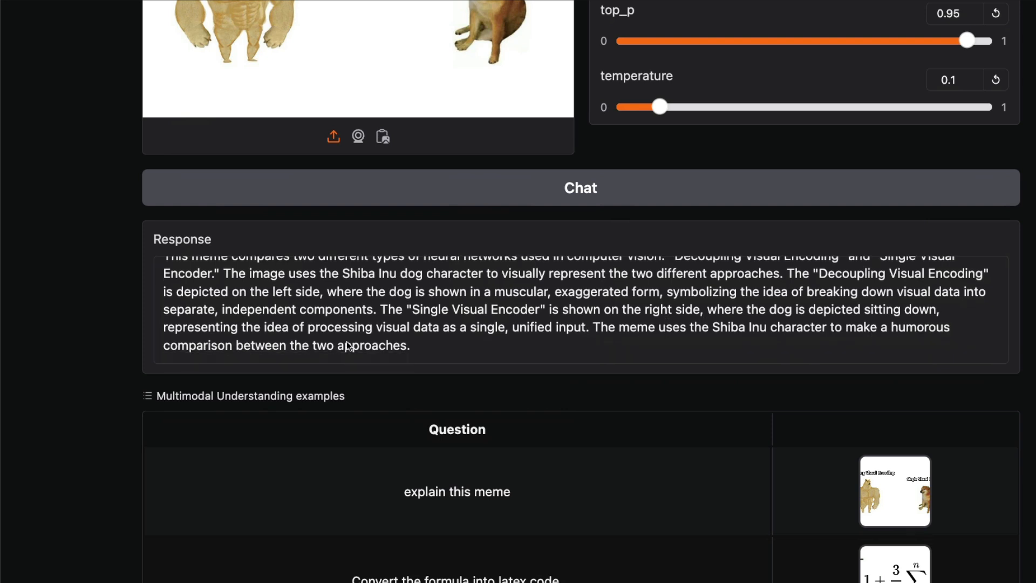
pyautogui.scroll(-3)
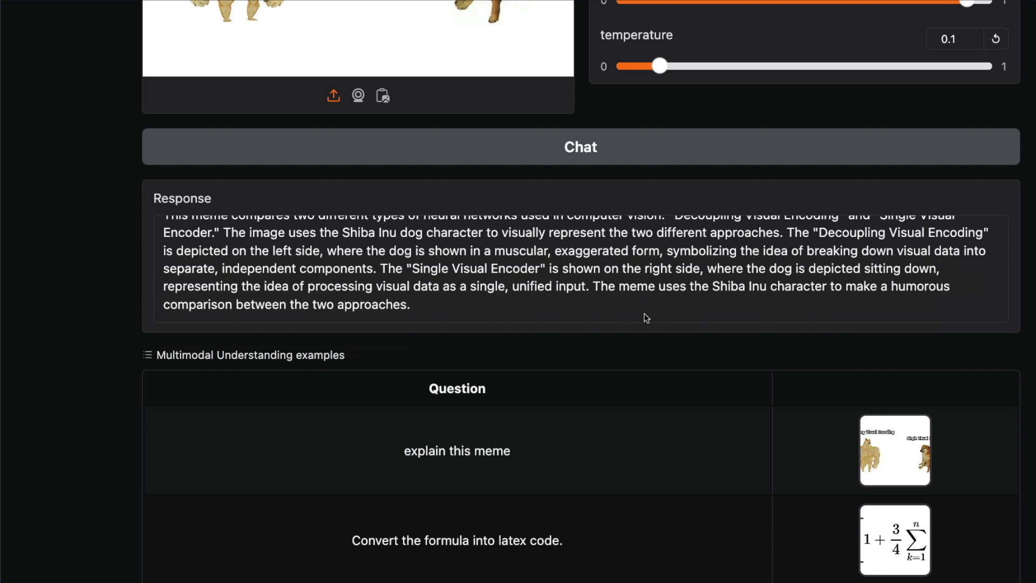
pyautogui.scroll(-3)
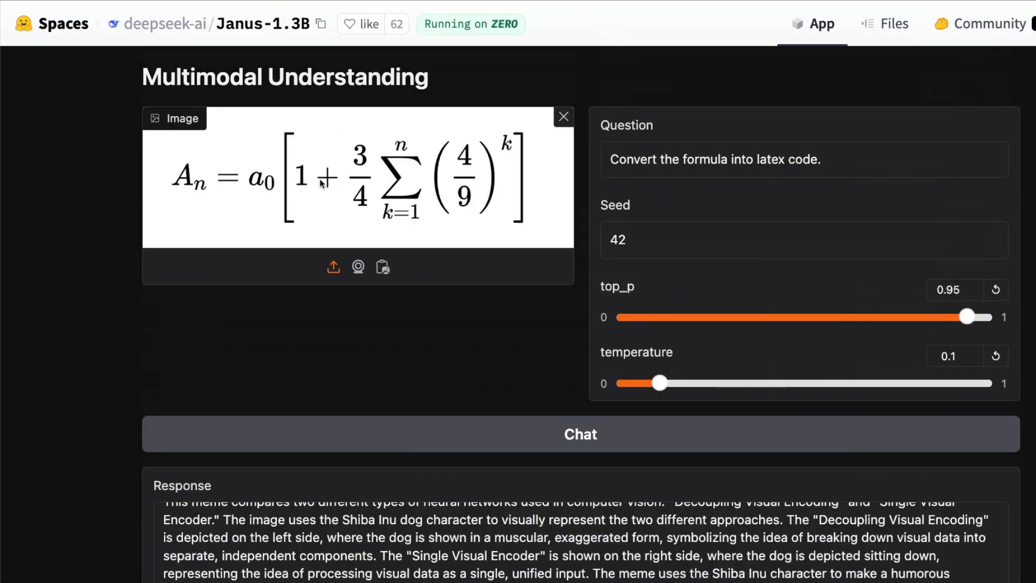
# - Submit the 'Convert the formula into latex code.' example via Chat
pyautogui.click(580, 434)
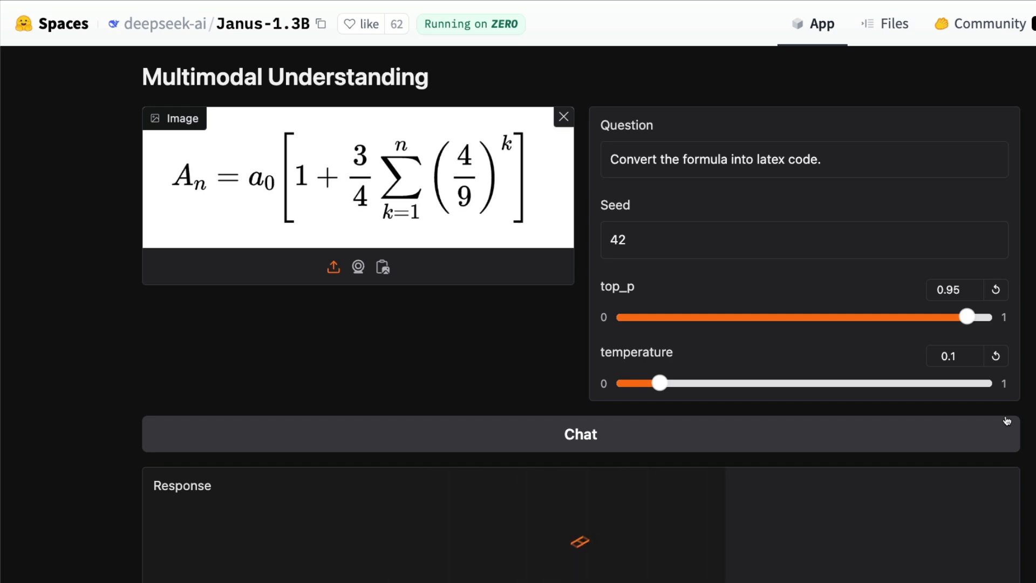
pyautogui.click(580, 434)
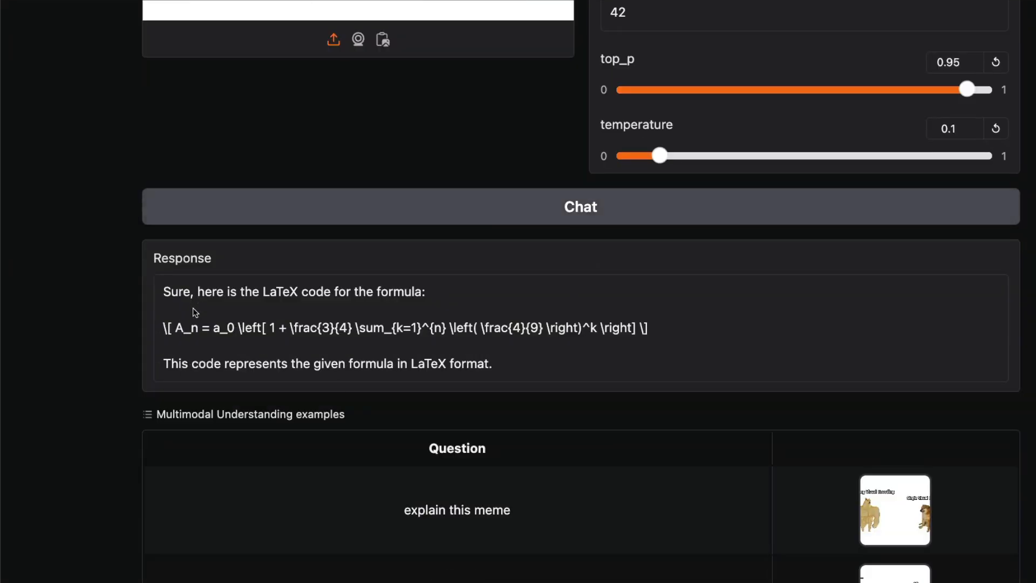
pyautogui.moveTo(347, 291)
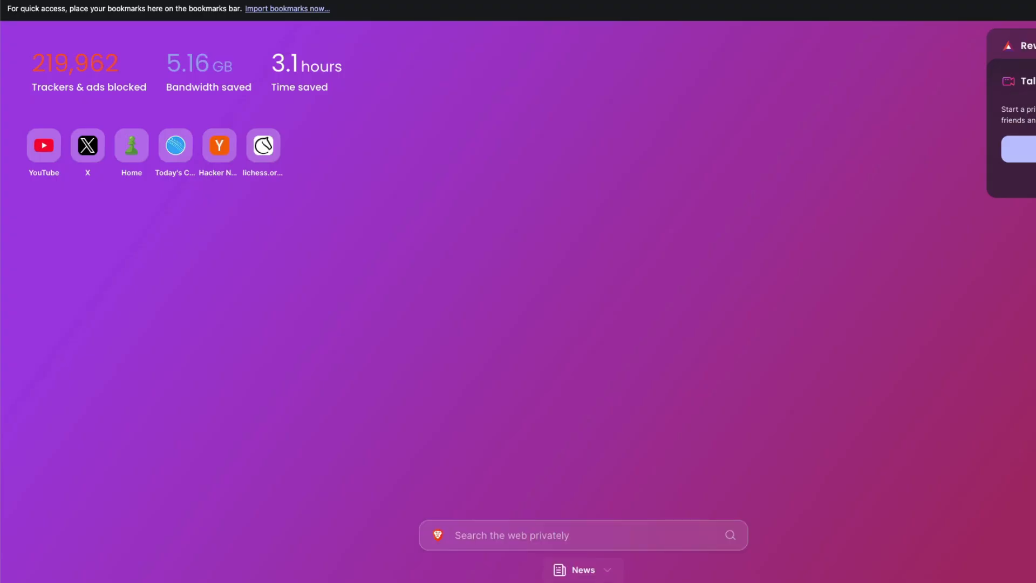
# - Search for 'latex rendere' to find an online LaTeX renderer
pyautogui.write('latex rendere')
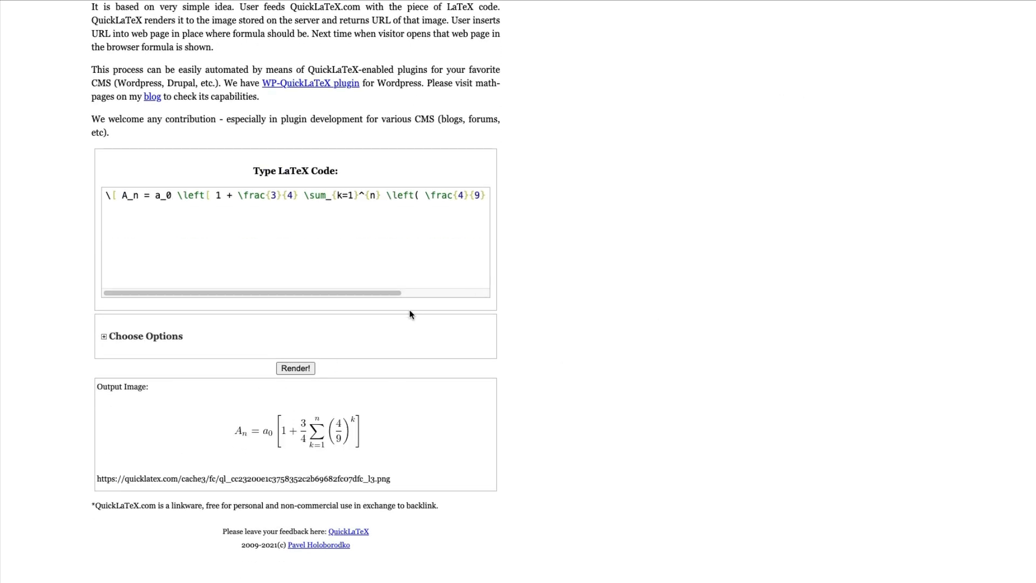
pyautogui.moveTo(288, 434)
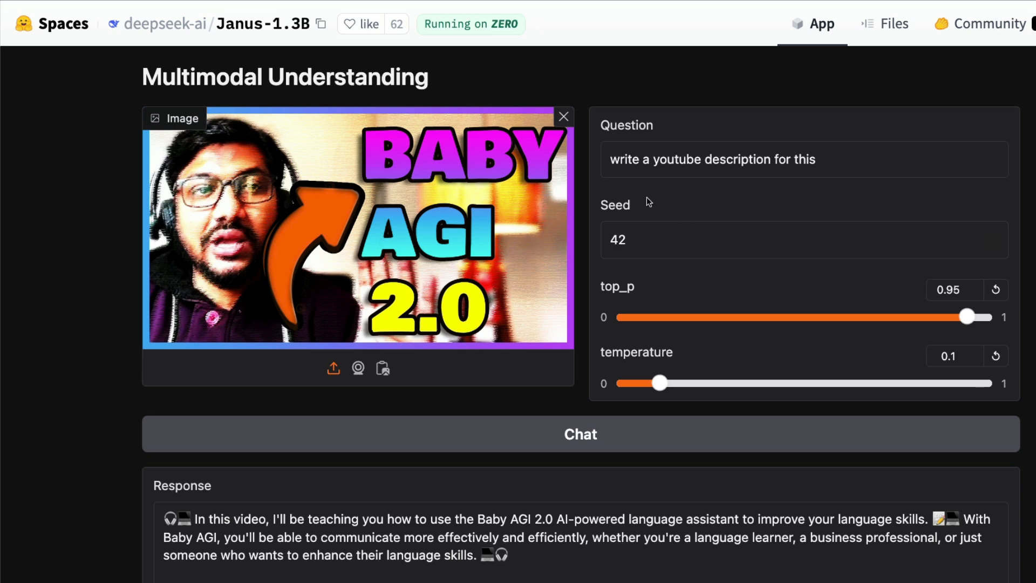
pyautogui.moveTo(747, 192)
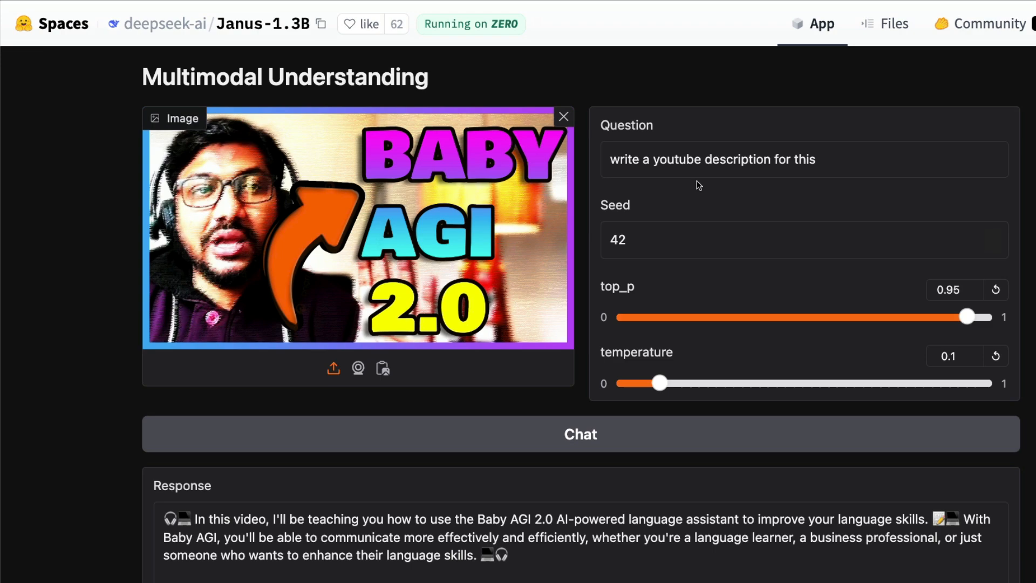
pyautogui.tripleClick(713, 159)
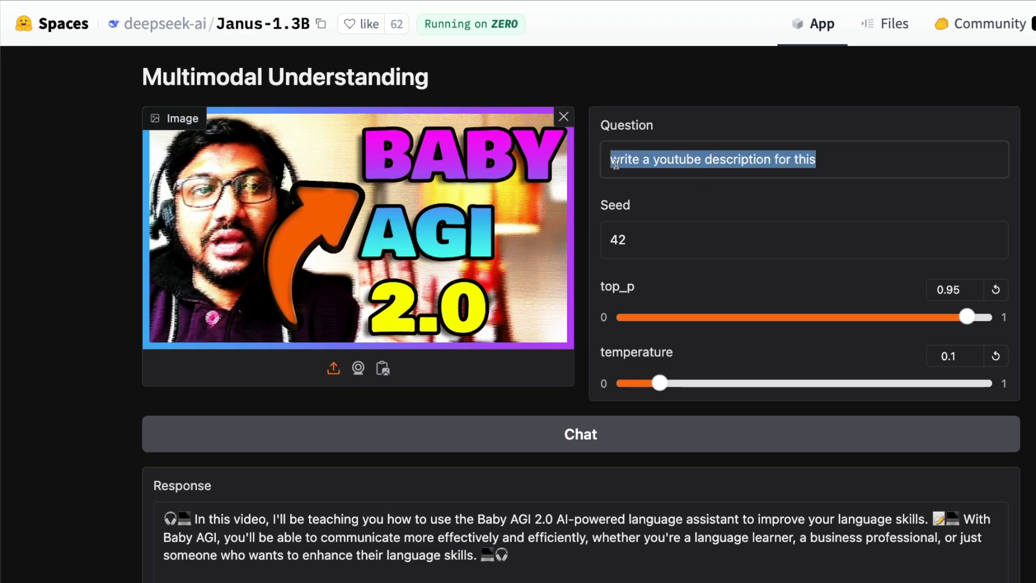
pyautogui.scroll(-3)
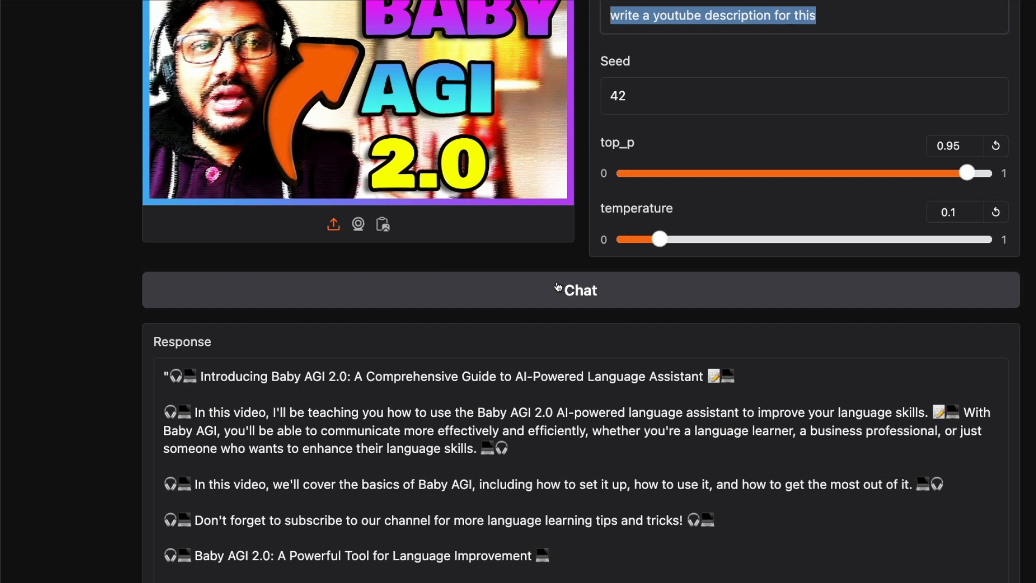
pyautogui.scroll(-3)
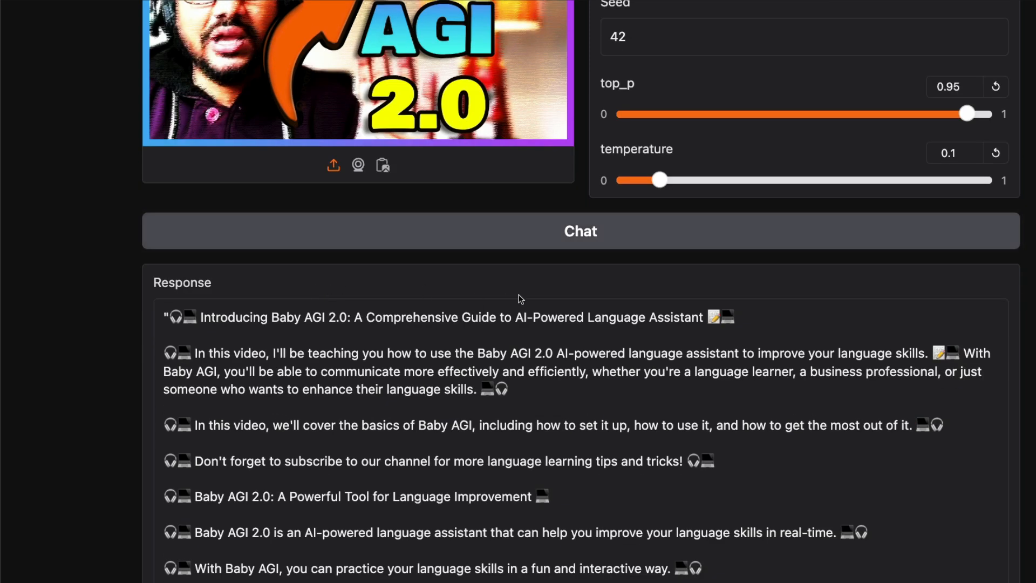
pyautogui.moveTo(726, 311)
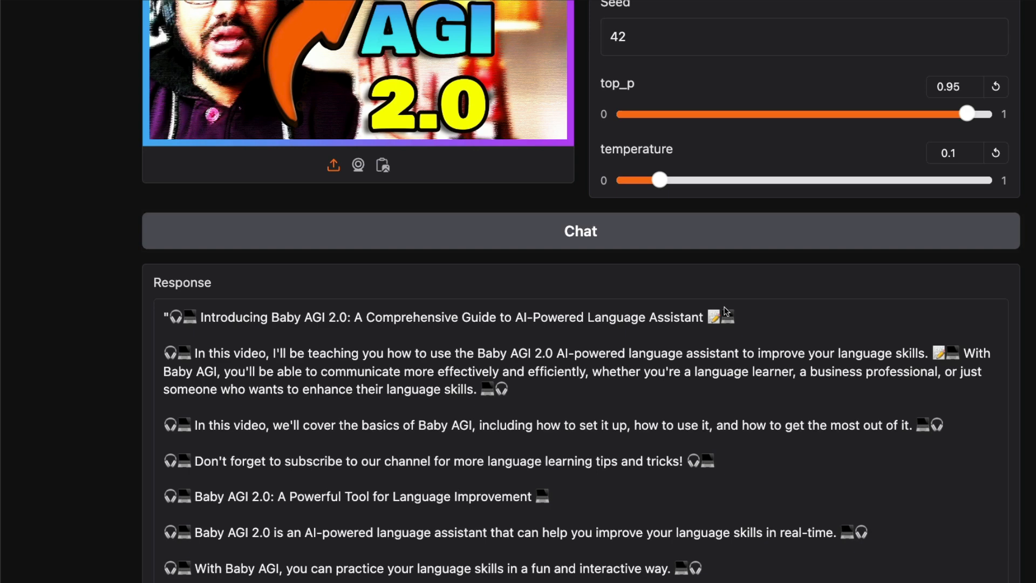
pyautogui.moveTo(463, 335)
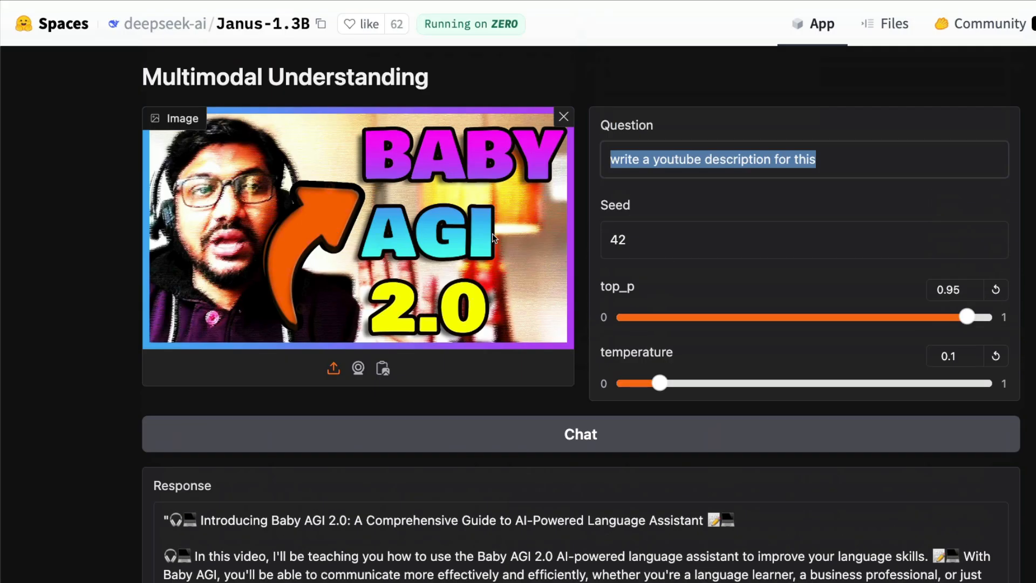
pyautogui.scroll(-3)
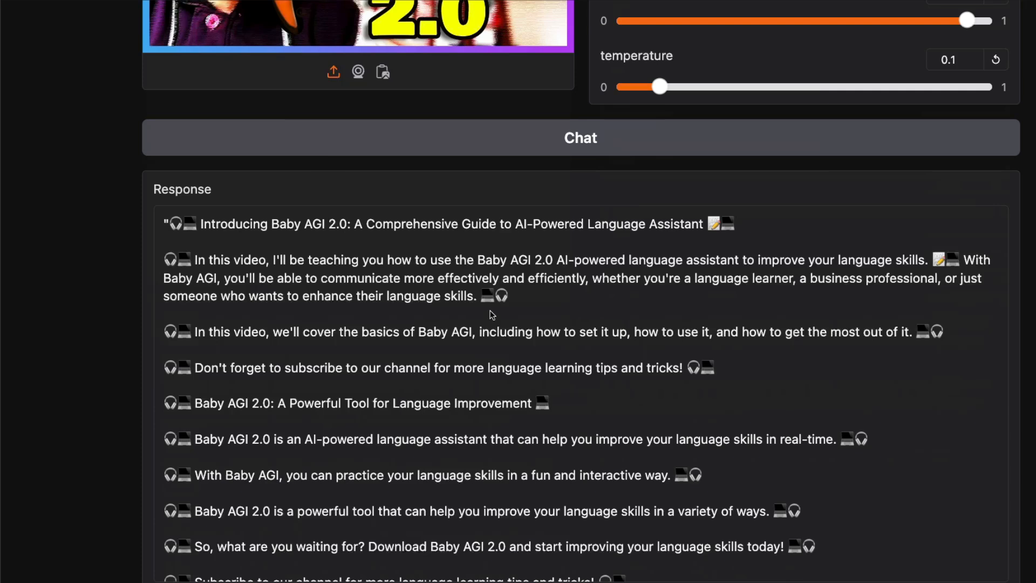
pyautogui.moveTo(648, 273)
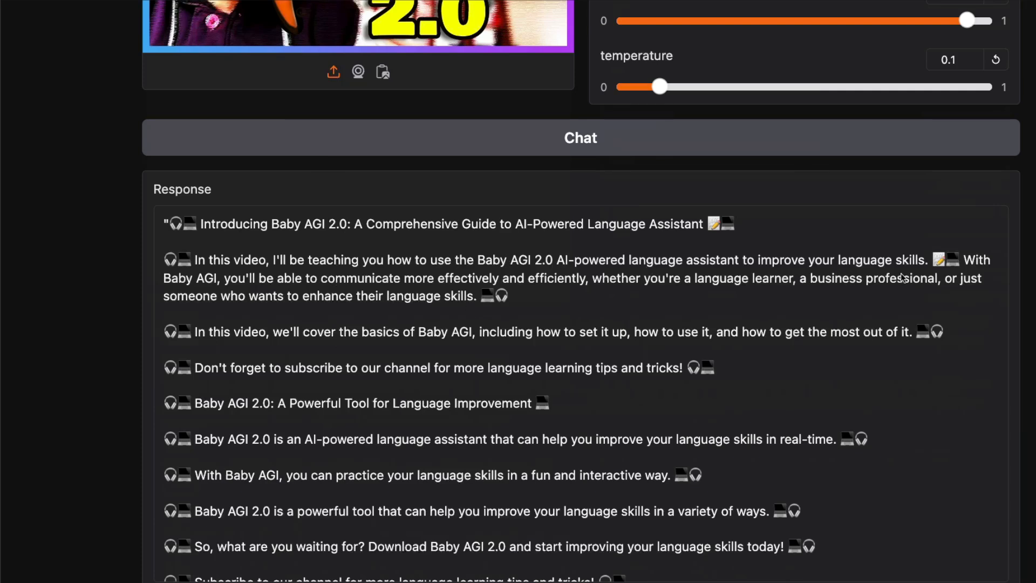
pyautogui.moveTo(641, 300)
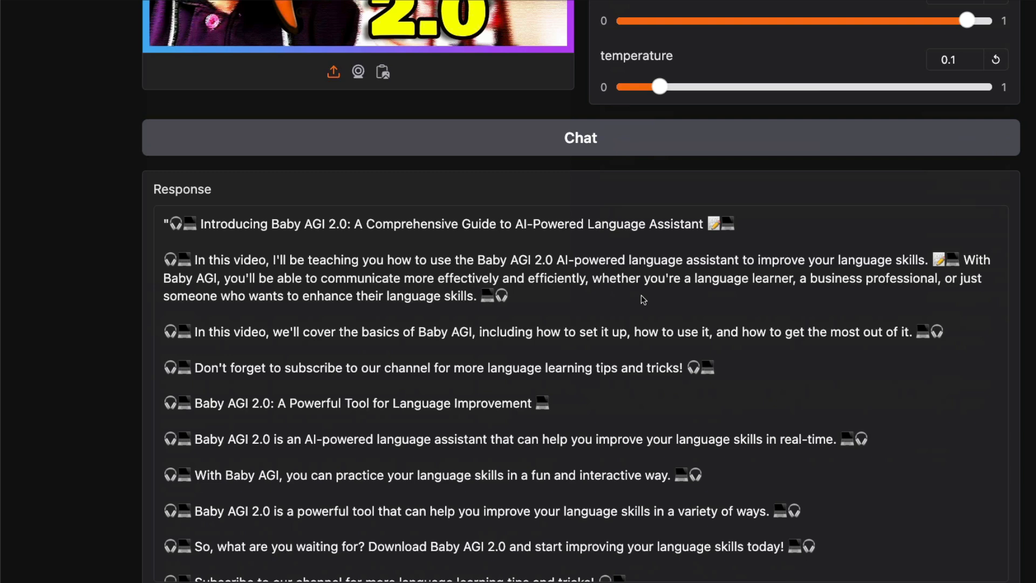
pyautogui.scroll(-3)
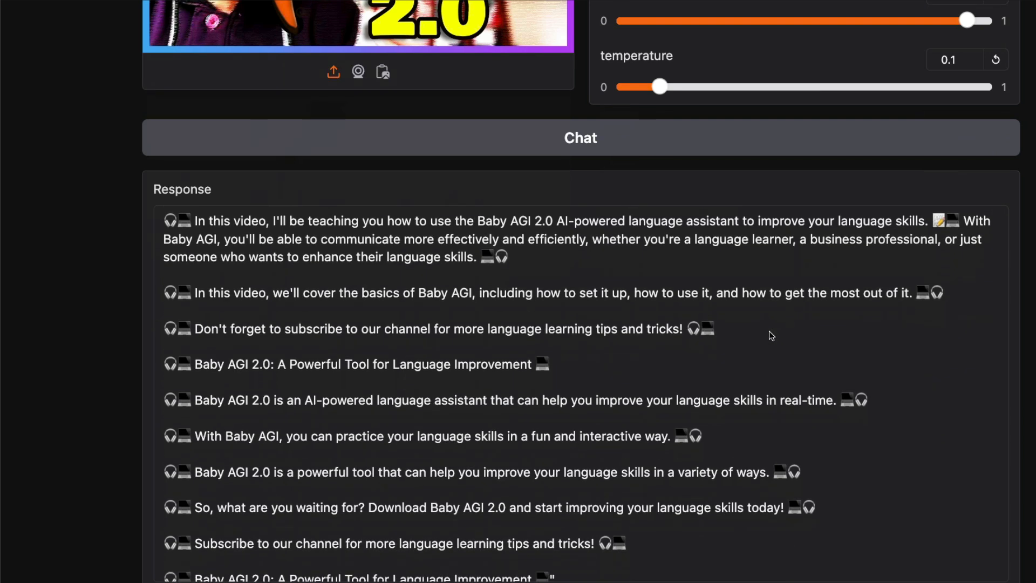
pyautogui.scroll(-3)
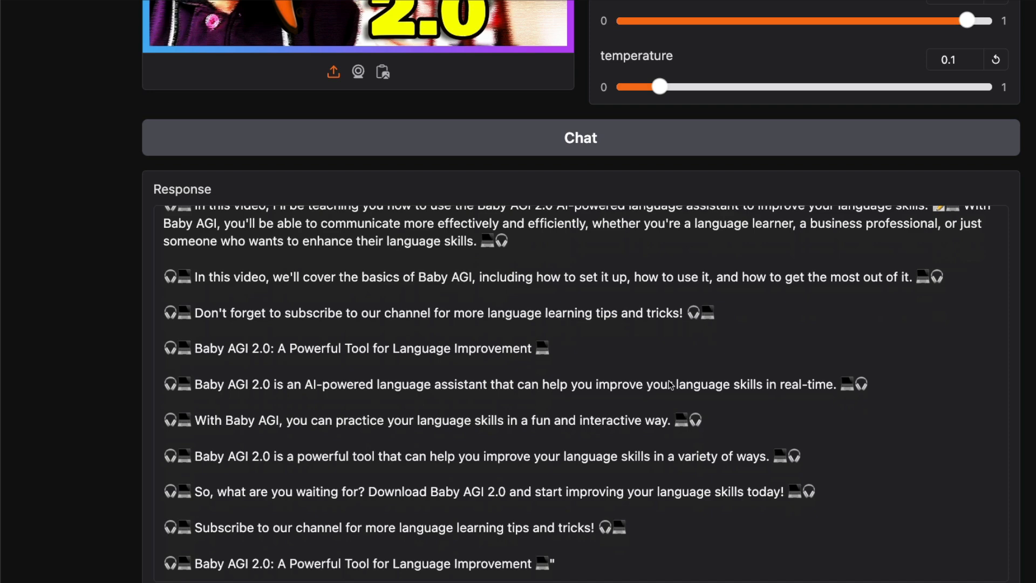
pyautogui.scroll(3)
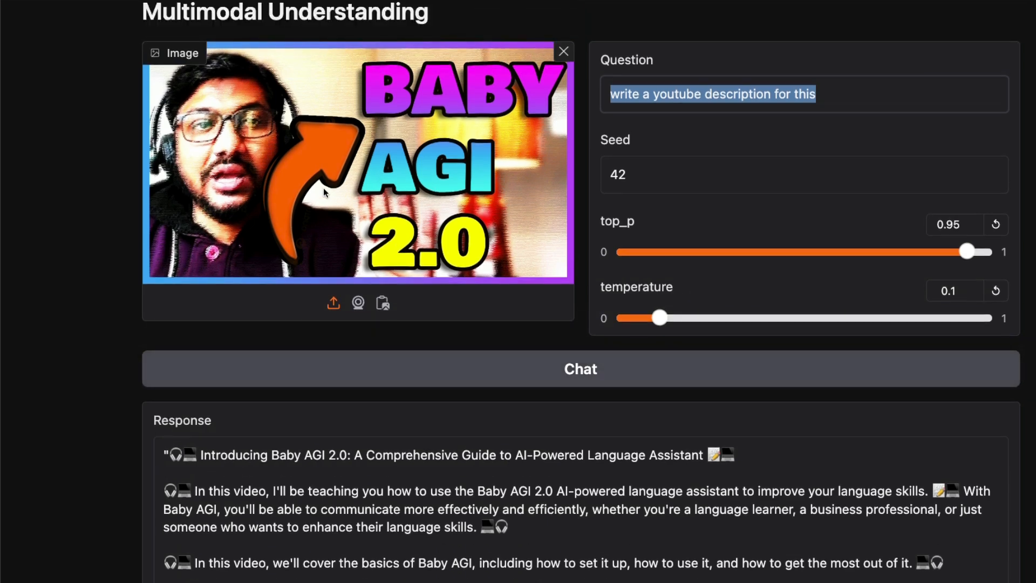
# - Reword the Question to request viral tweet examples about the autonomous agent framework
pyautogui.write('write a t')
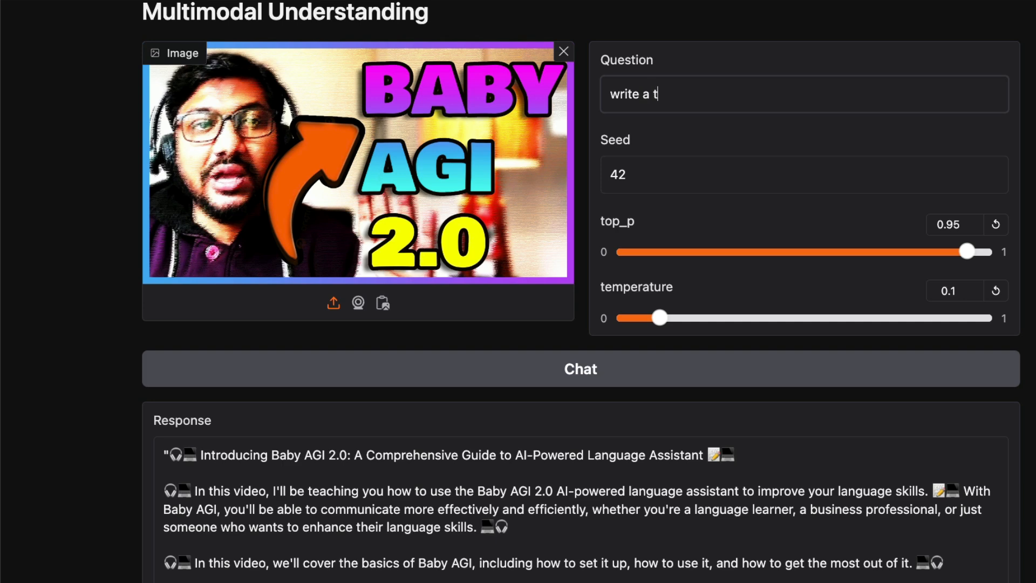
pyautogui.write('give me few viral')
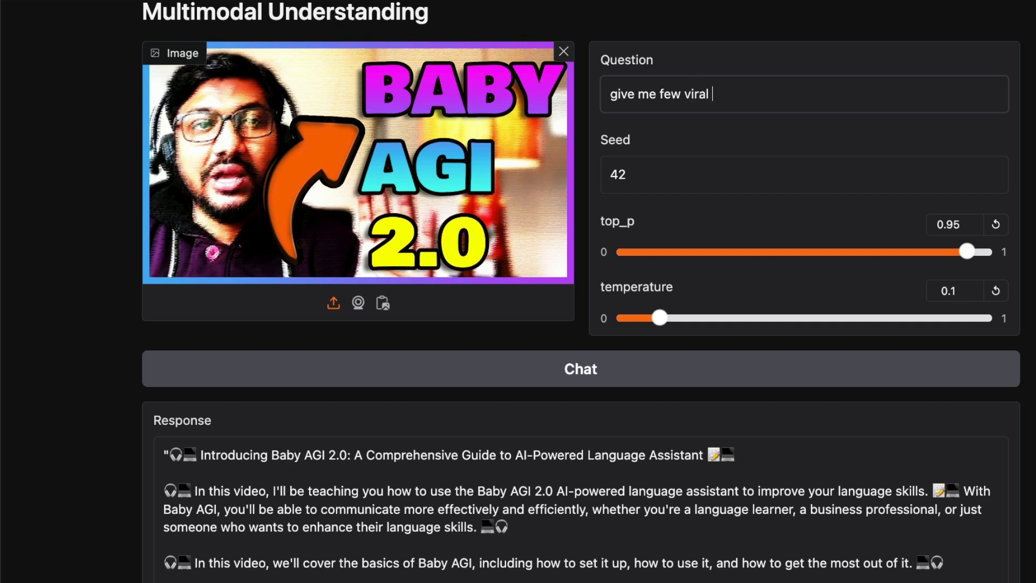
pyautogui.write('tweet e')
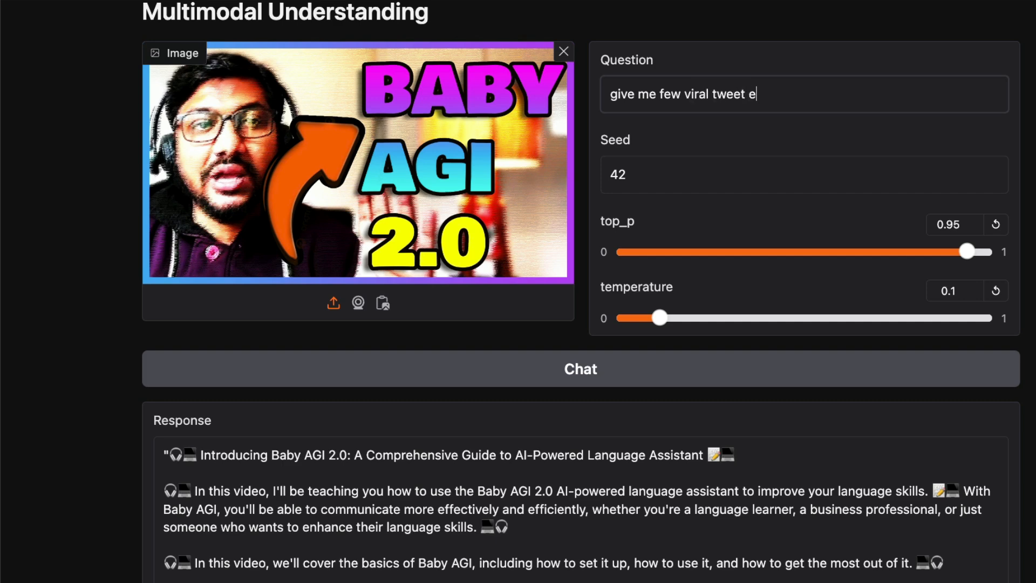
pyautogui.write('xamples of this video. This is about a new AI framework for autonoous ag')
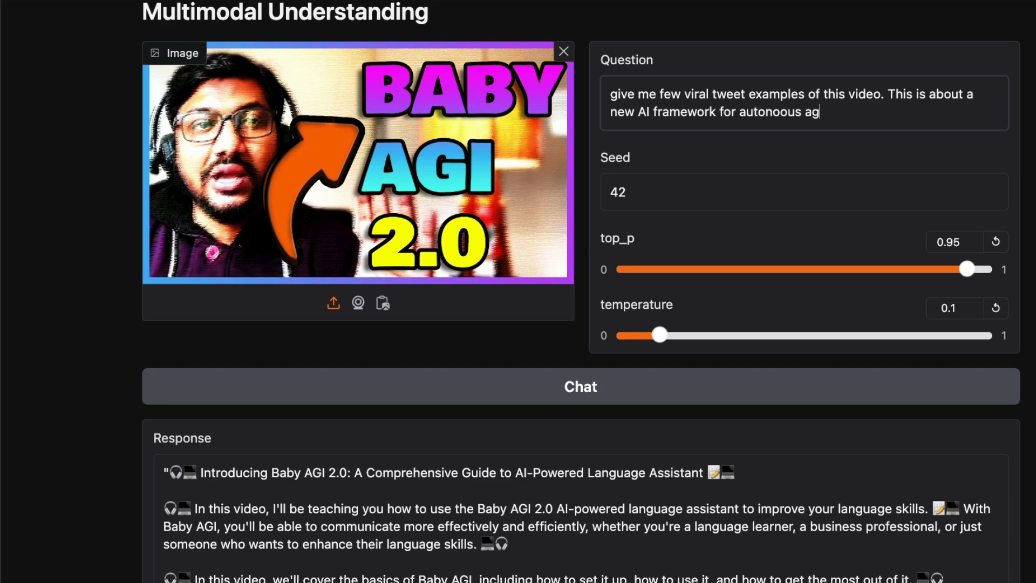
pyautogui.write('ent creation')
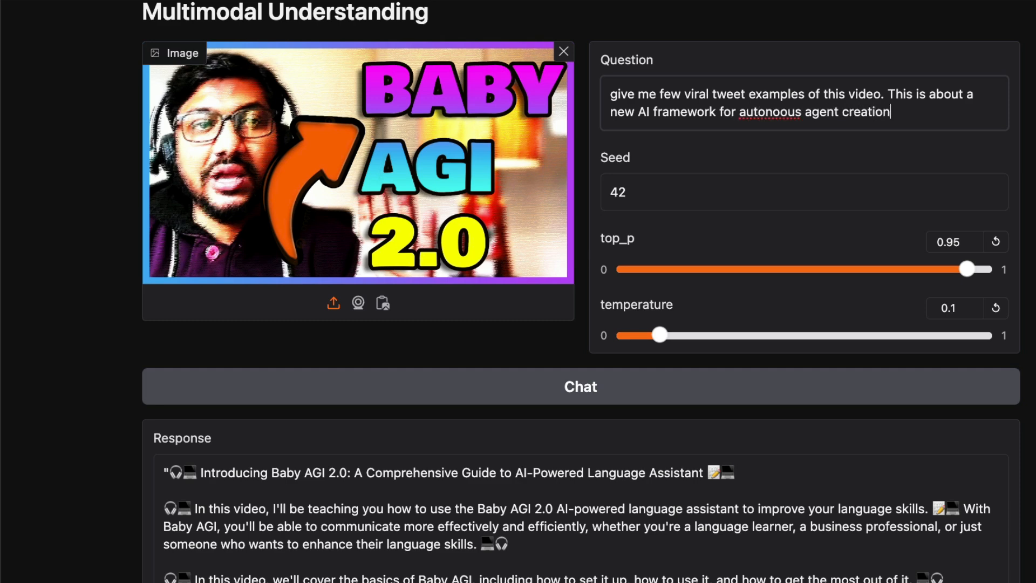
# - Submit the tweet question via Chat and read the one-sentence reply
pyautogui.click(580, 394)
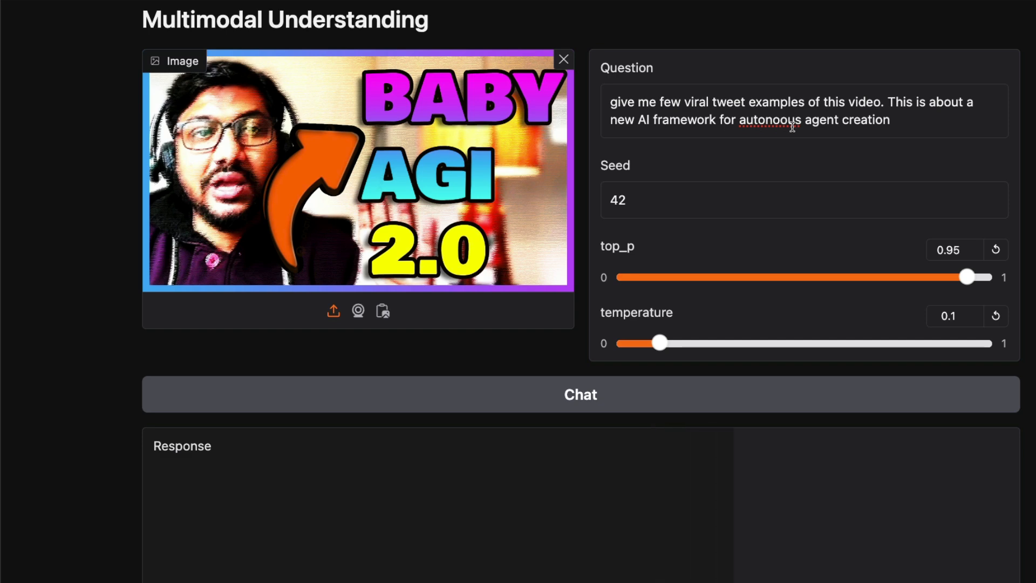
pyautogui.click(580, 395)
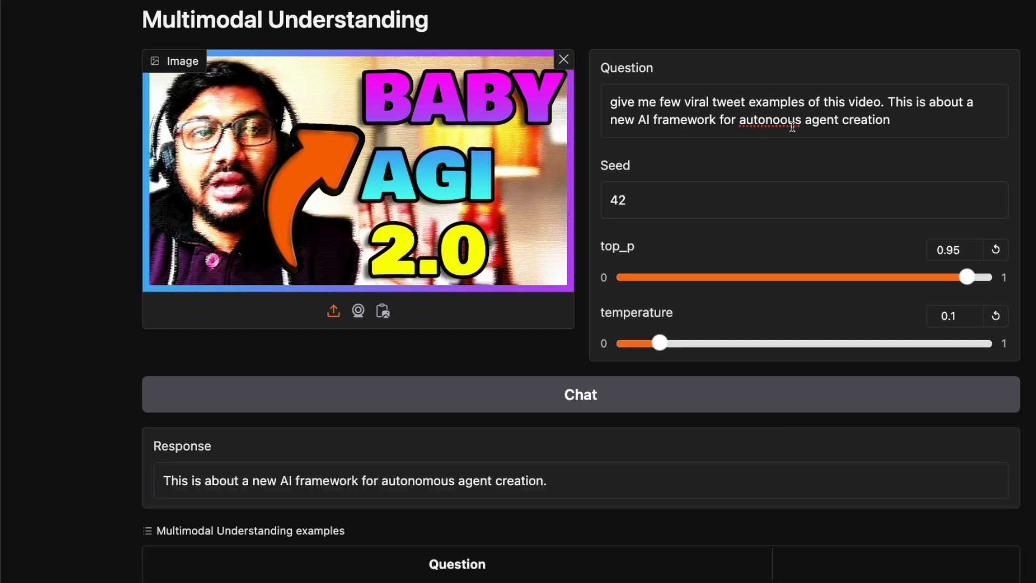
pyautogui.scroll(-3)
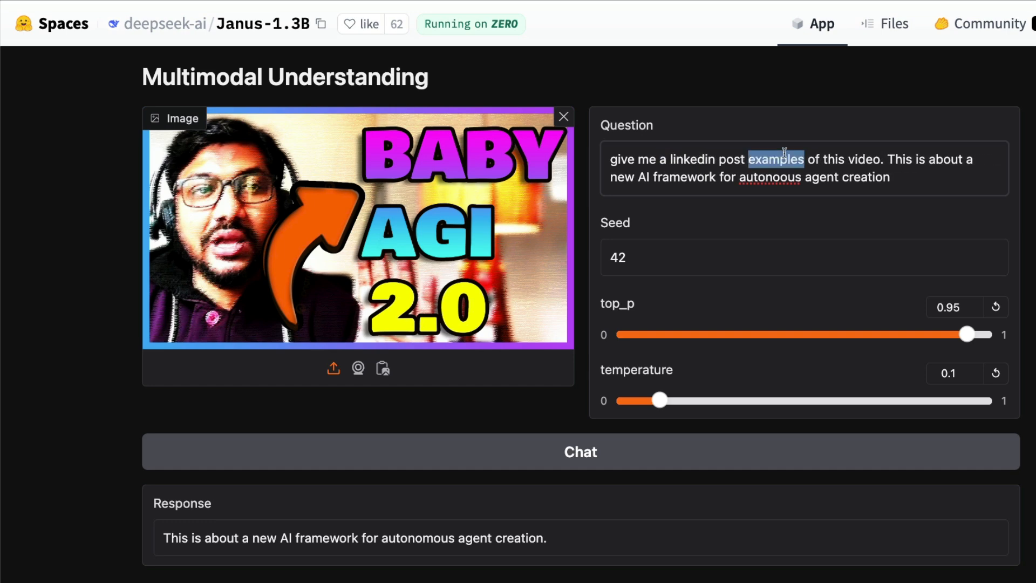
# - Reword the Question toward a LinkedIn post and start editing it again after the reply
pyautogui.click(579, 452)
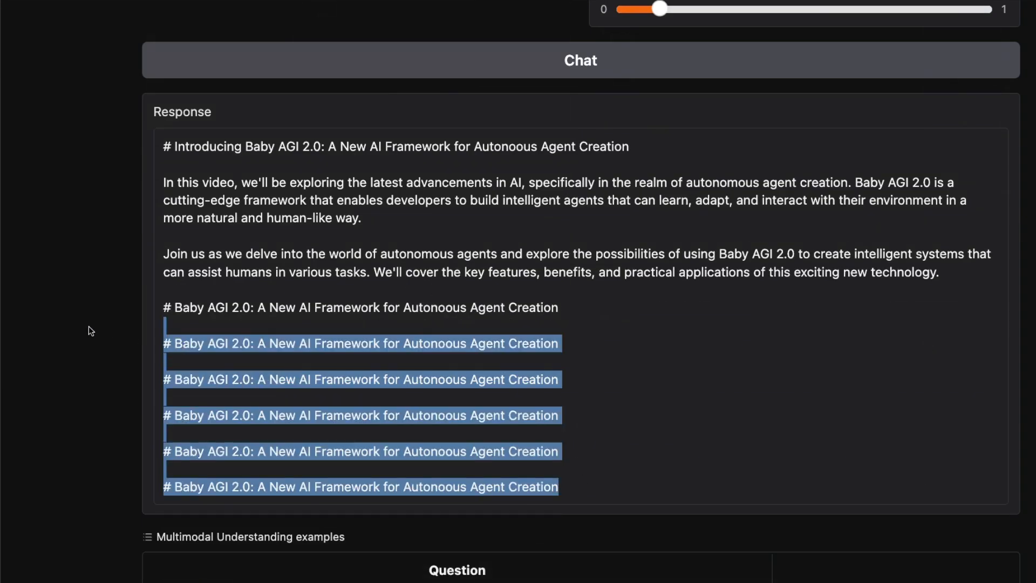
pyautogui.moveTo(438, 288)
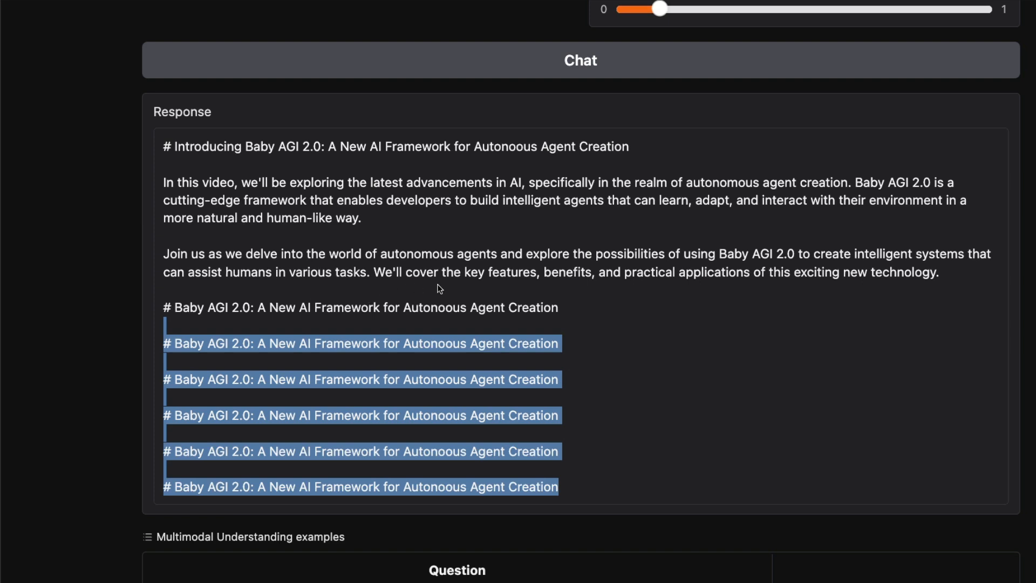
pyautogui.moveTo(592, 282)
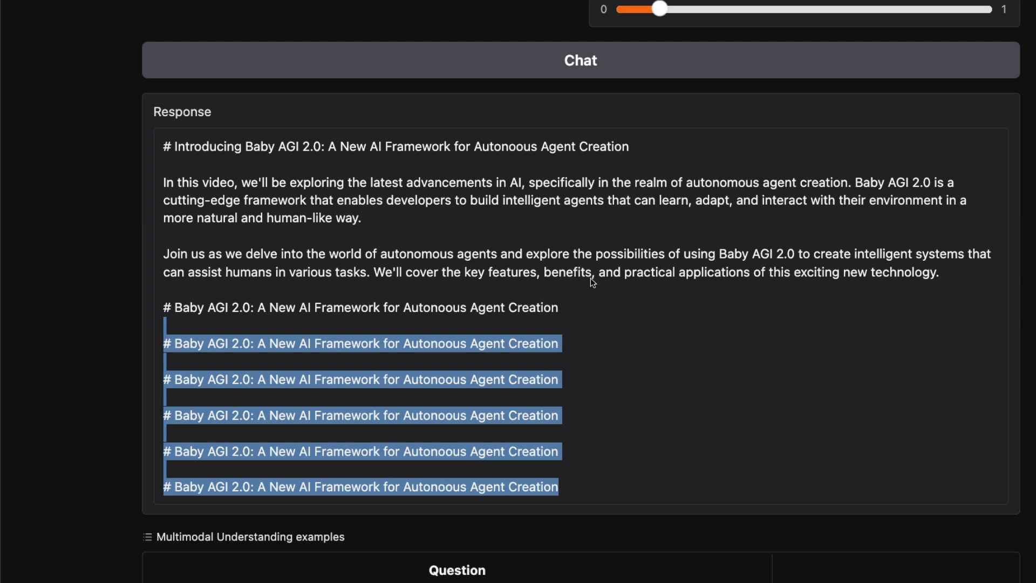
pyautogui.moveTo(469, 335)
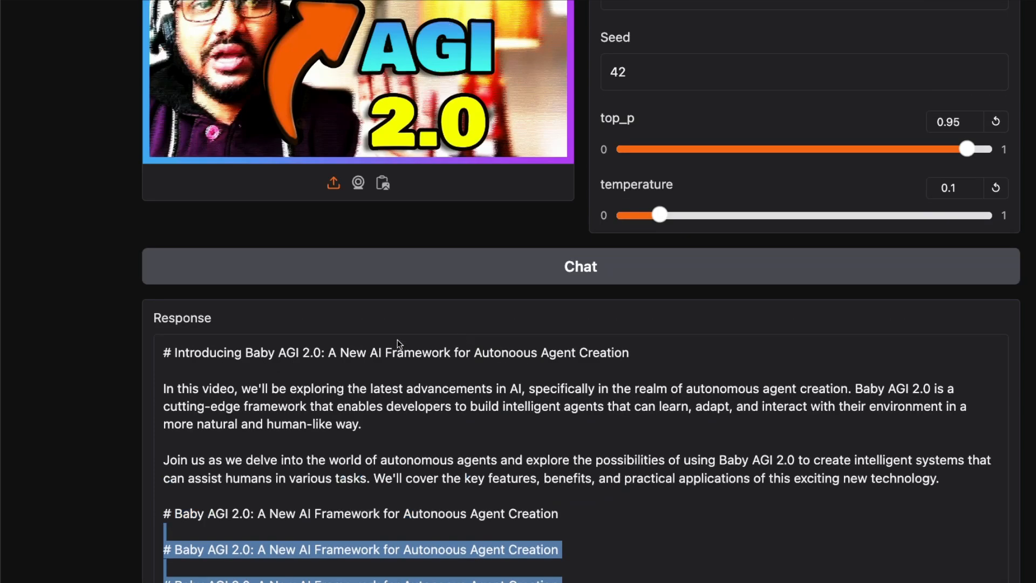
pyautogui.moveTo(343, 359)
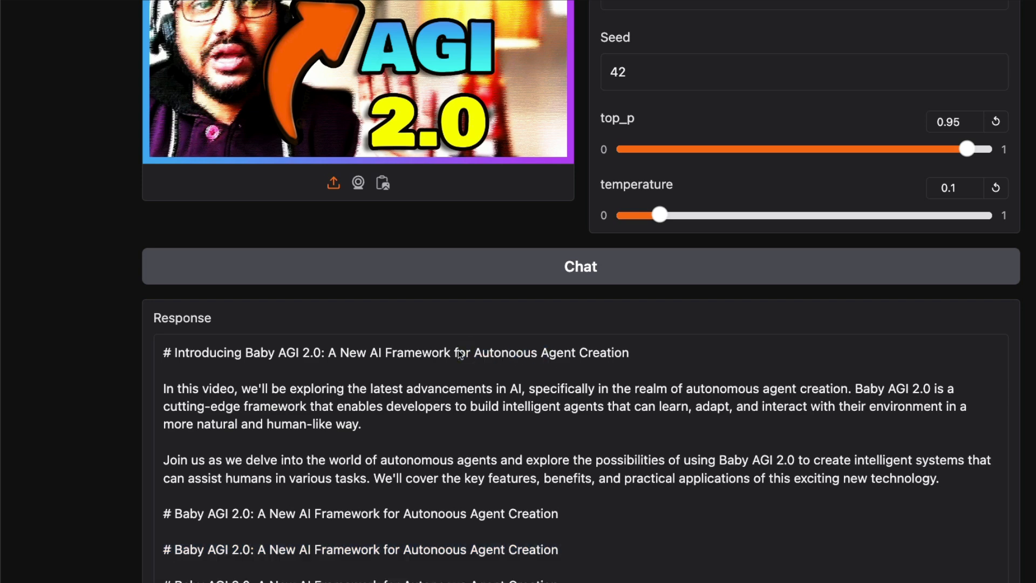
pyautogui.doubleClick(505, 353)
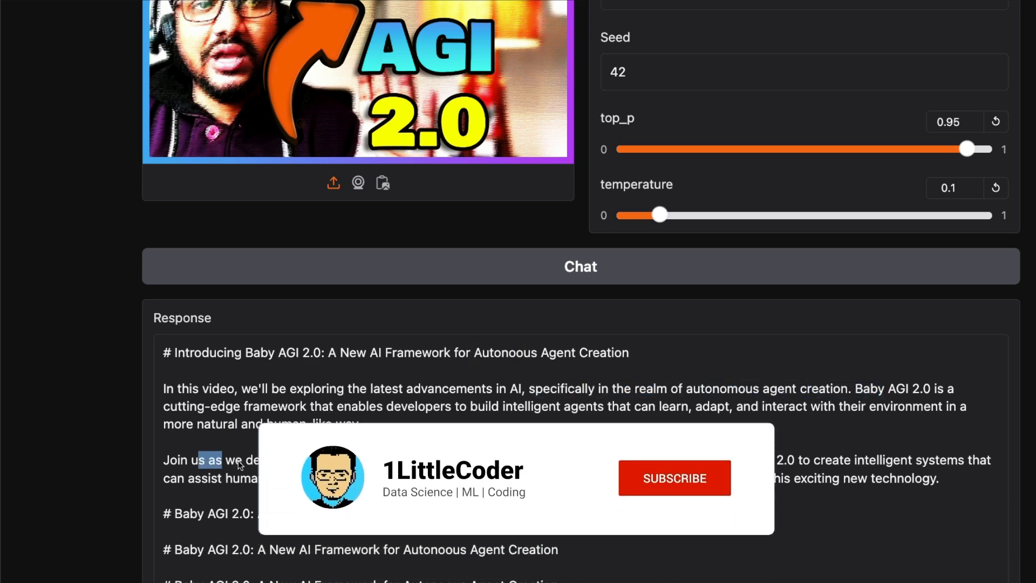
pyautogui.click(674, 478)
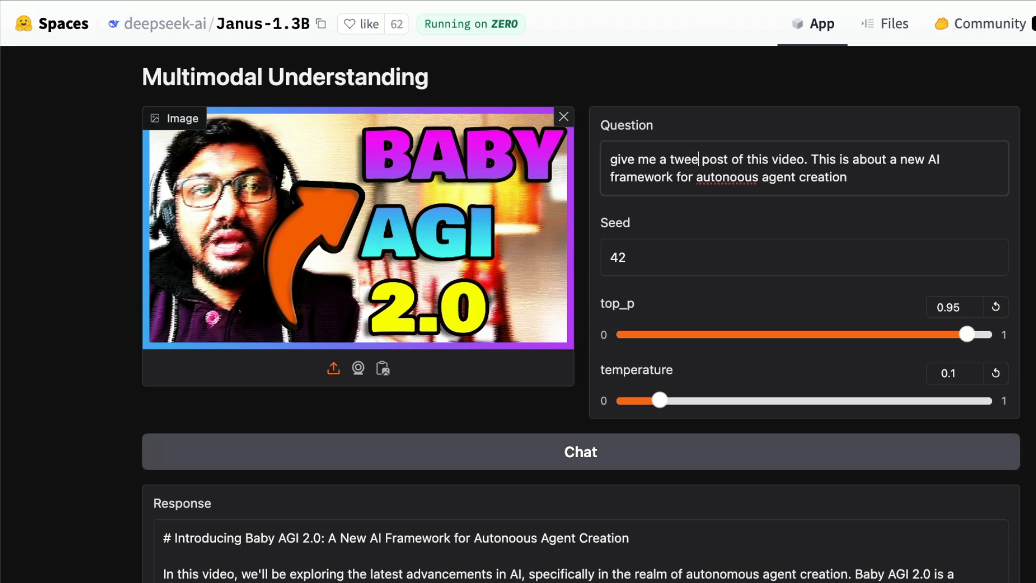
# - Bring the detailed baby fox example (seed 12345) into the Text-to-Image prompt field
pyautogui.scroll(-3)
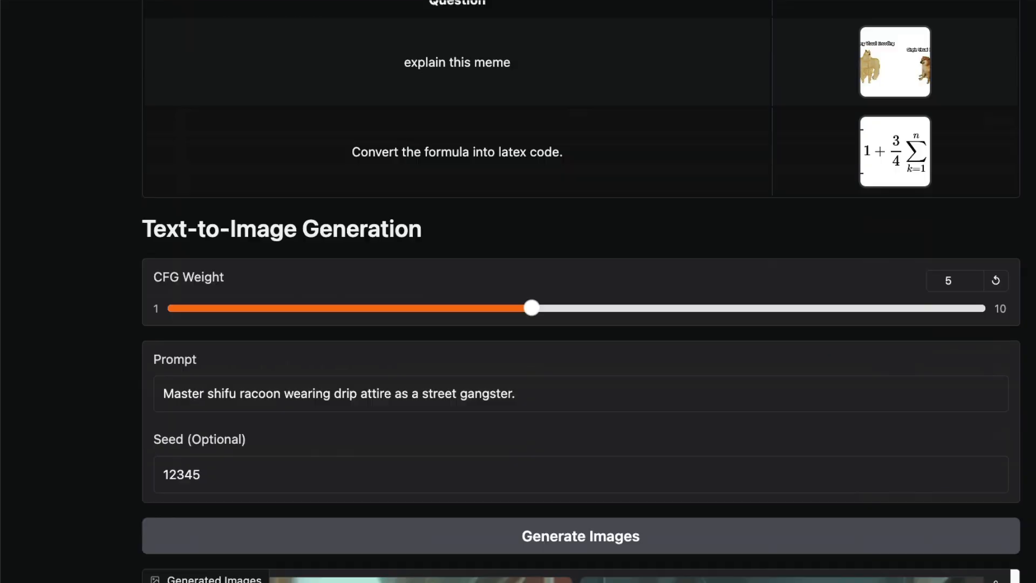
pyautogui.scroll(-3)
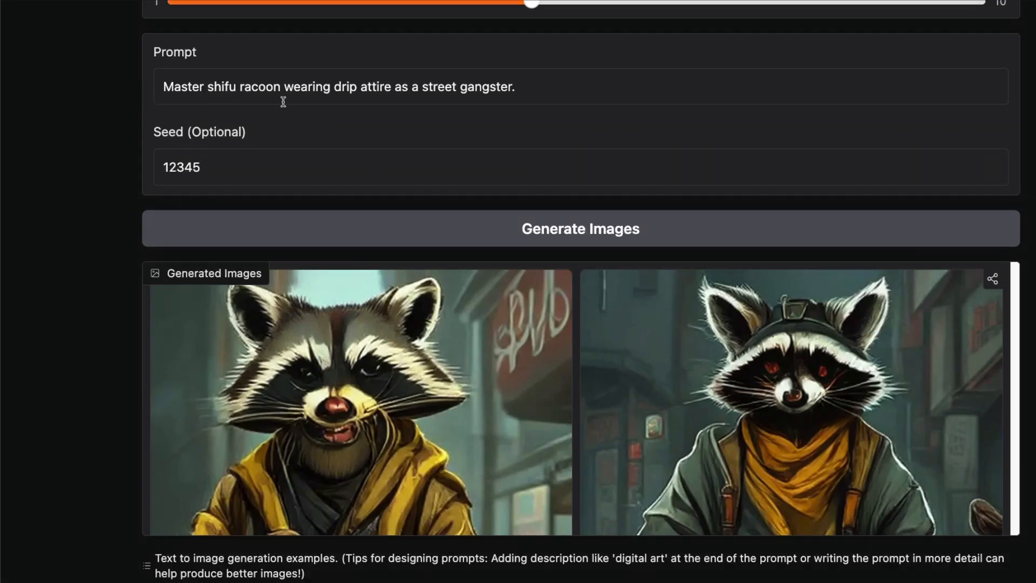
pyautogui.moveTo(374, 98)
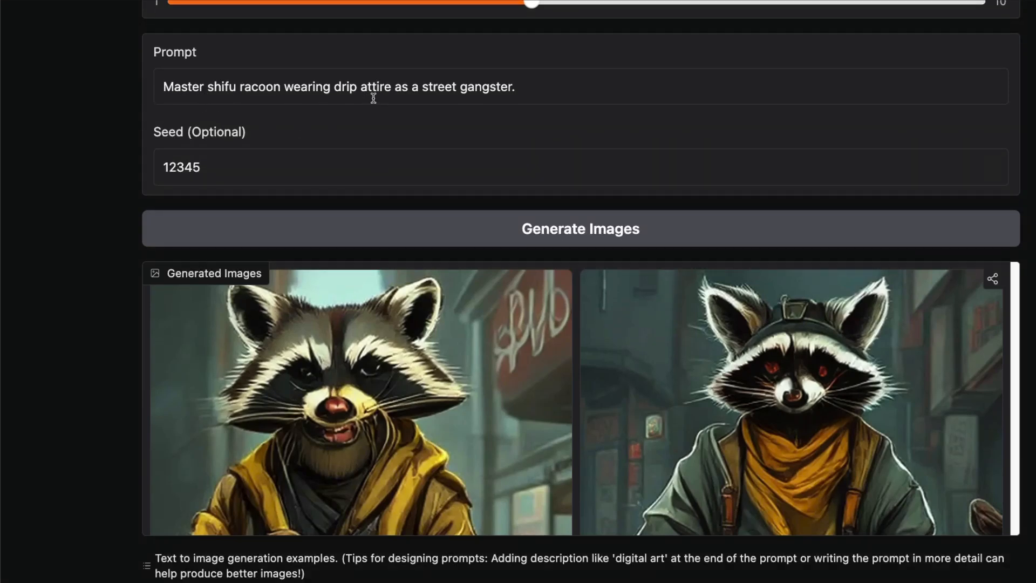
pyautogui.scroll(-3)
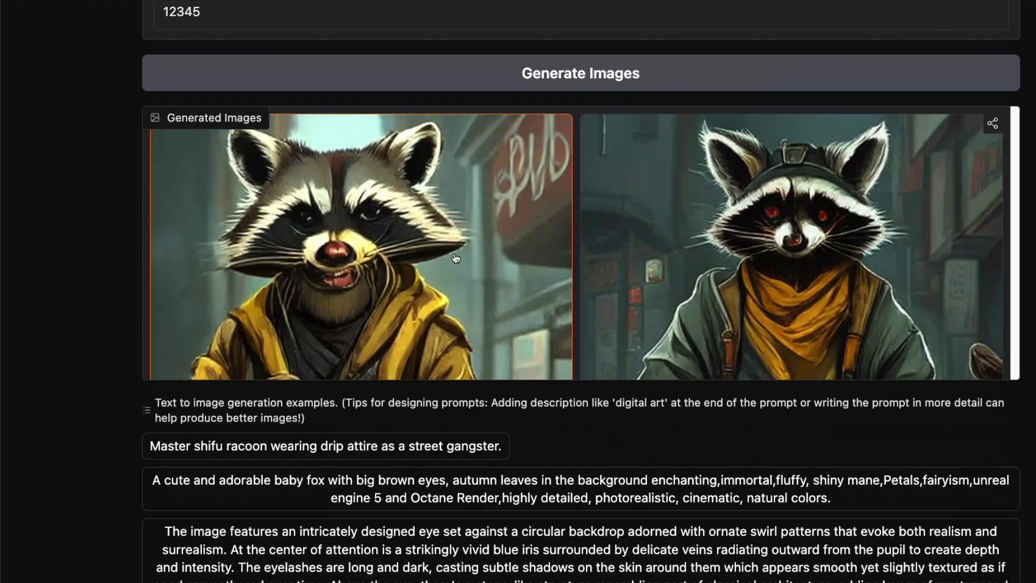
pyautogui.moveTo(559, 196)
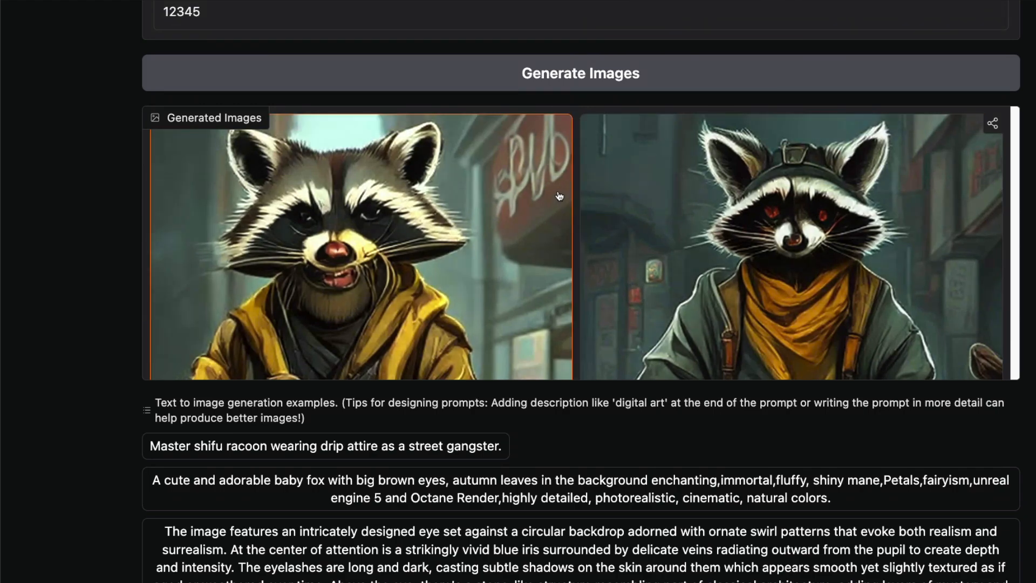
pyautogui.scroll(-3)
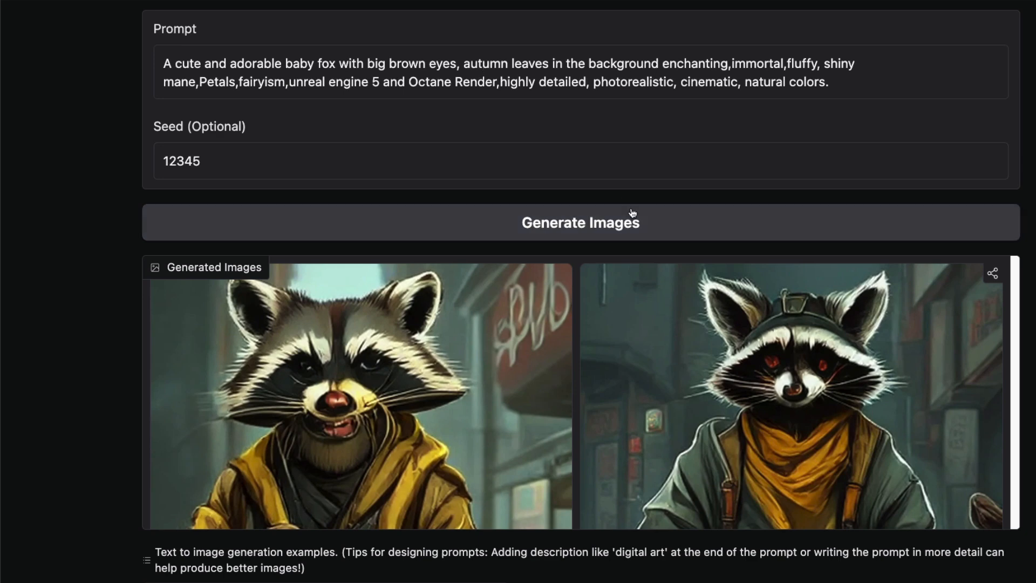
# - Highlight Janus's hashtag-filled Baby AGI 2.0 tweet in the Multimodal Understanding response
pyautogui.click(580, 221)
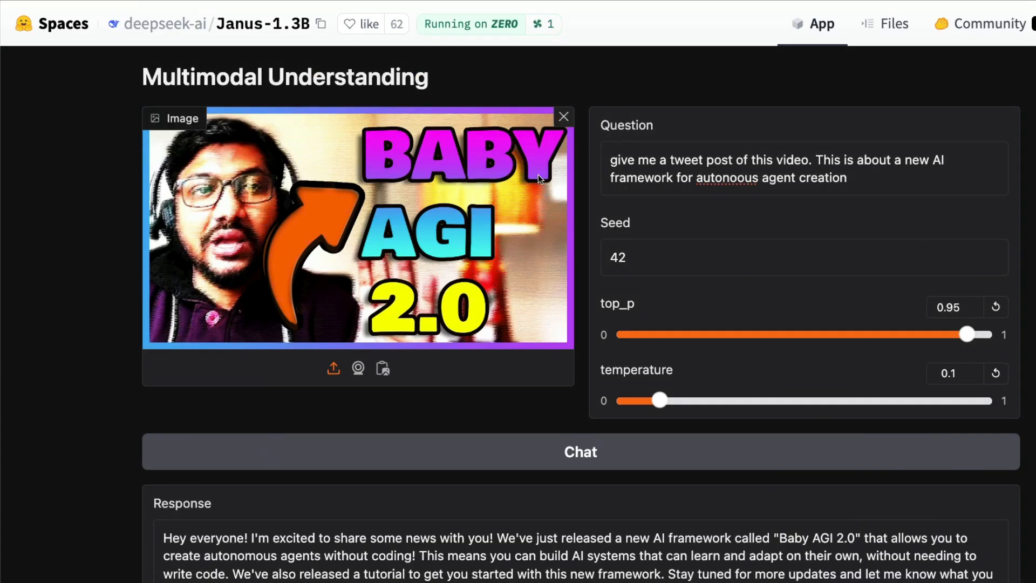
pyautogui.scroll(-3)
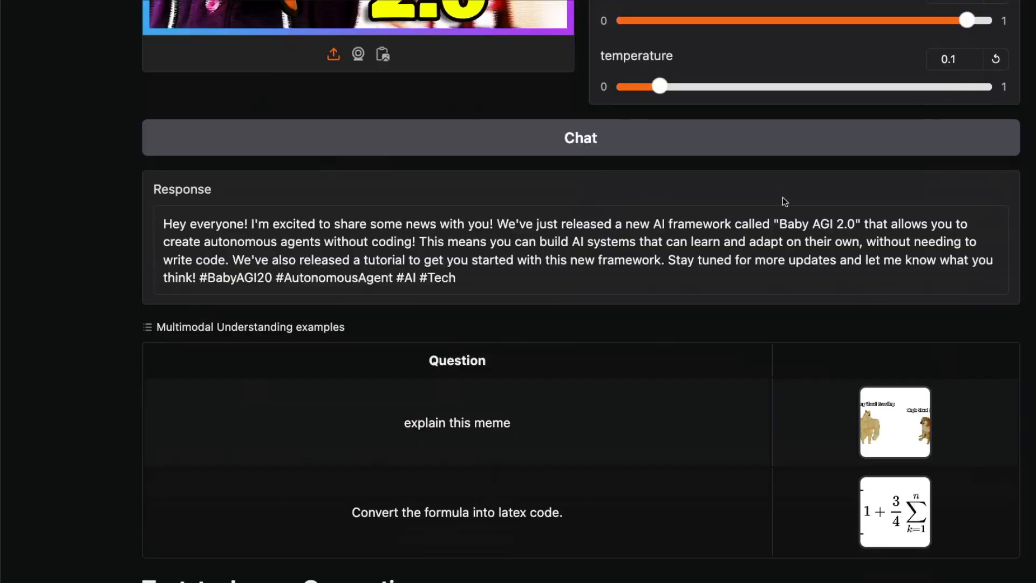
pyautogui.moveTo(647, 240)
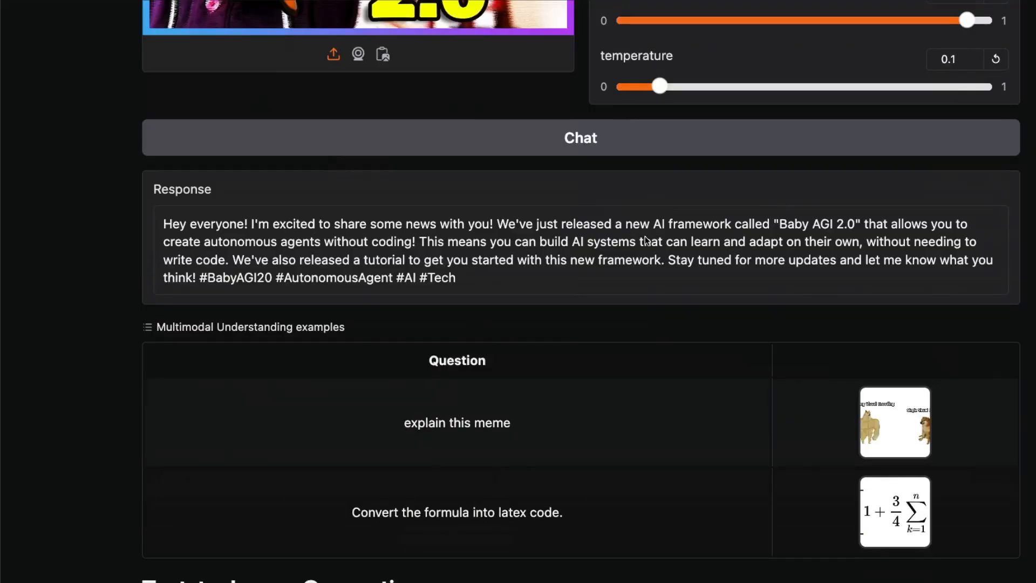
pyautogui.moveTo(897, 233)
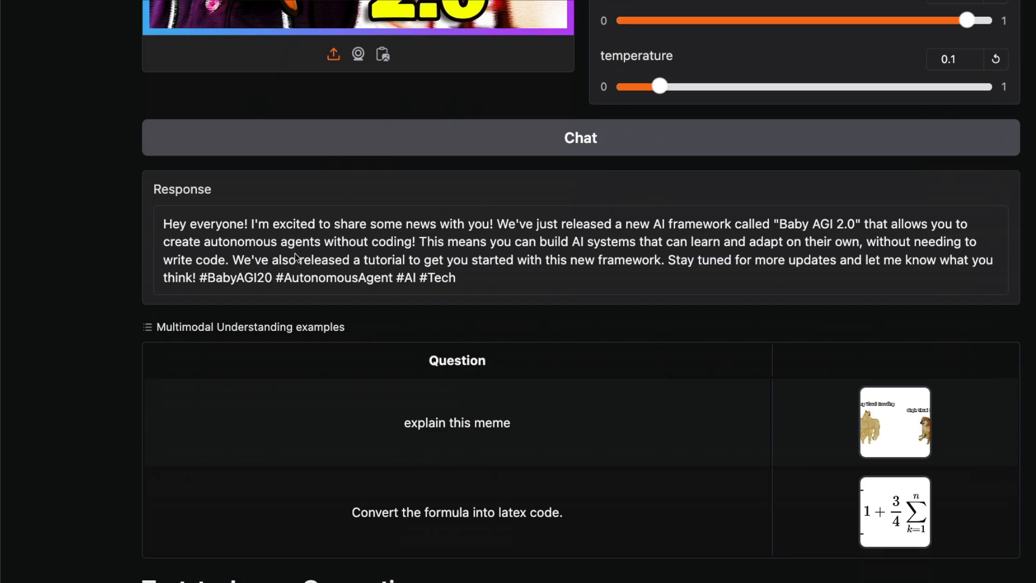
pyautogui.moveTo(448, 301)
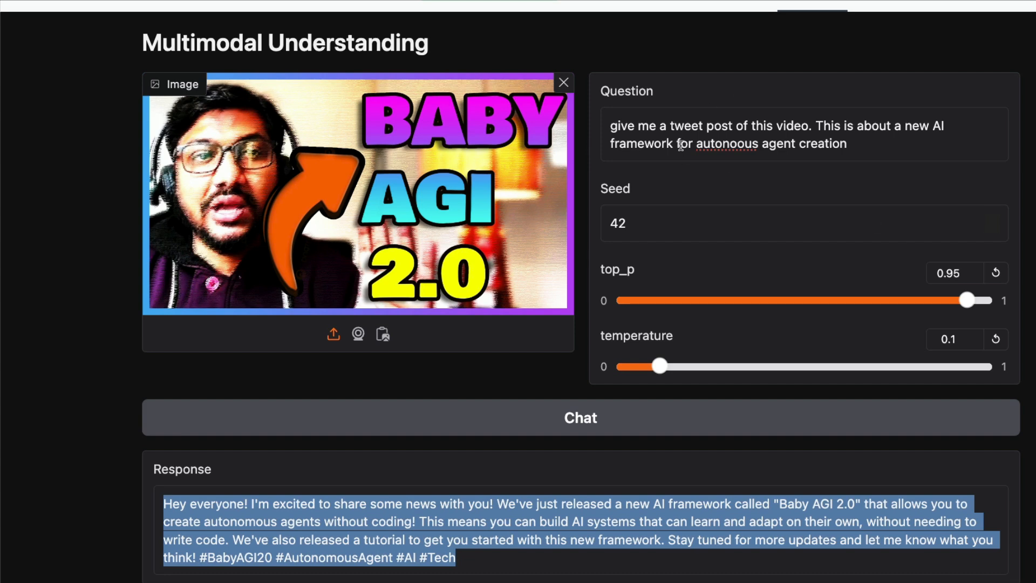
pyautogui.scroll(-3)
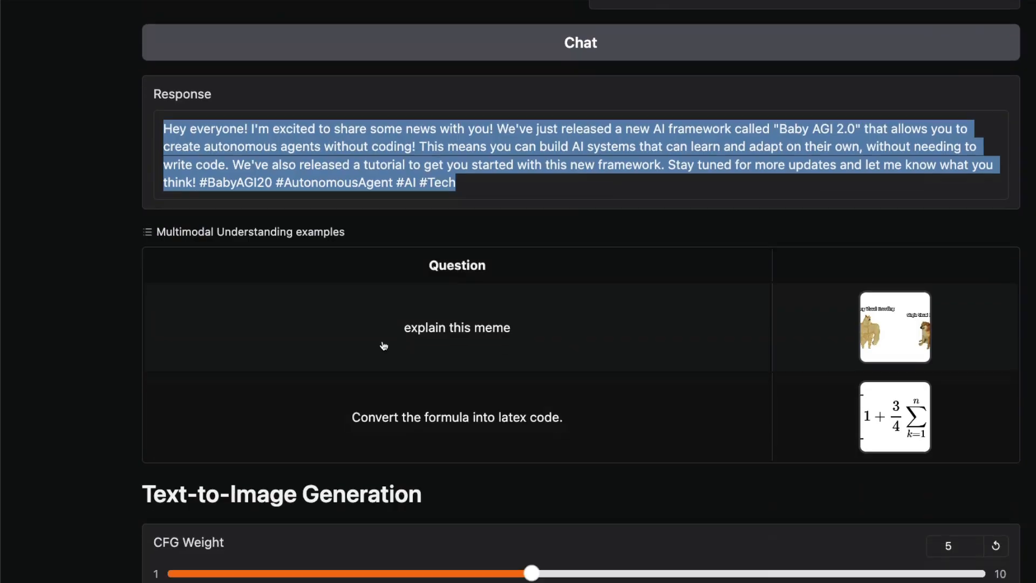
# - Trim the fox prompt to 'A cute and adorable baby fox as a', keeping seed 12345
pyautogui.click(580, 43)
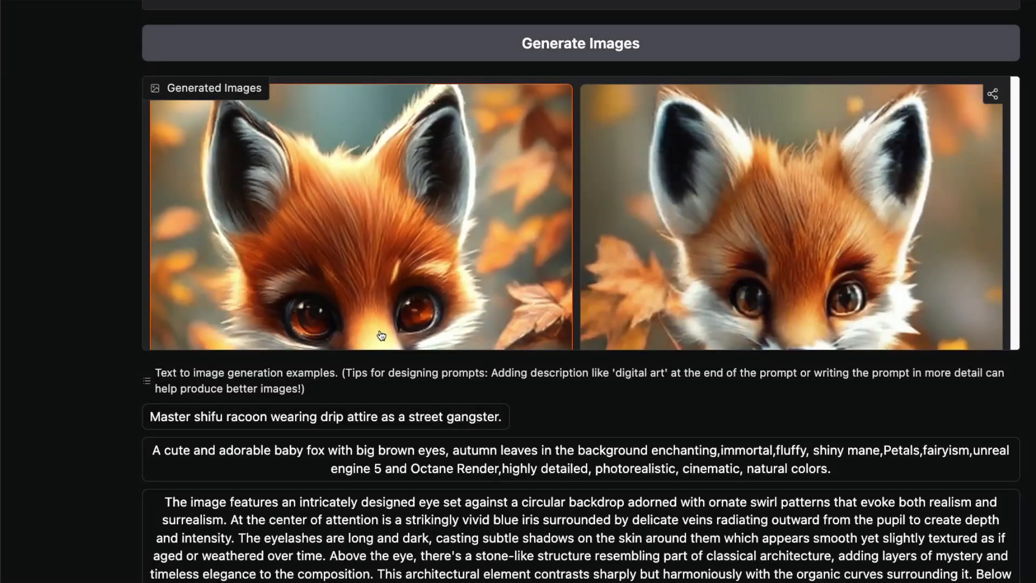
pyautogui.scroll(3)
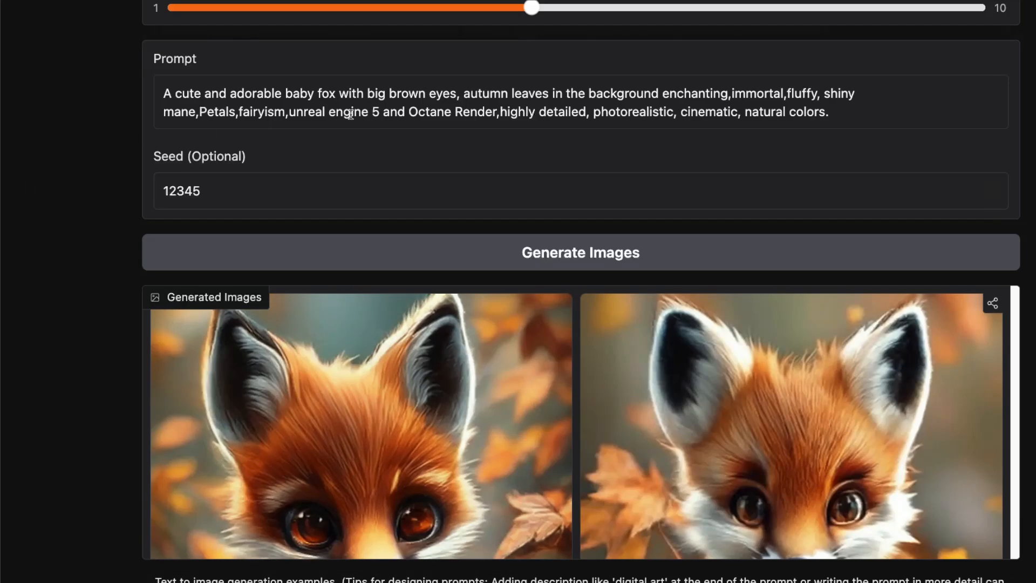
pyautogui.scroll(-3)
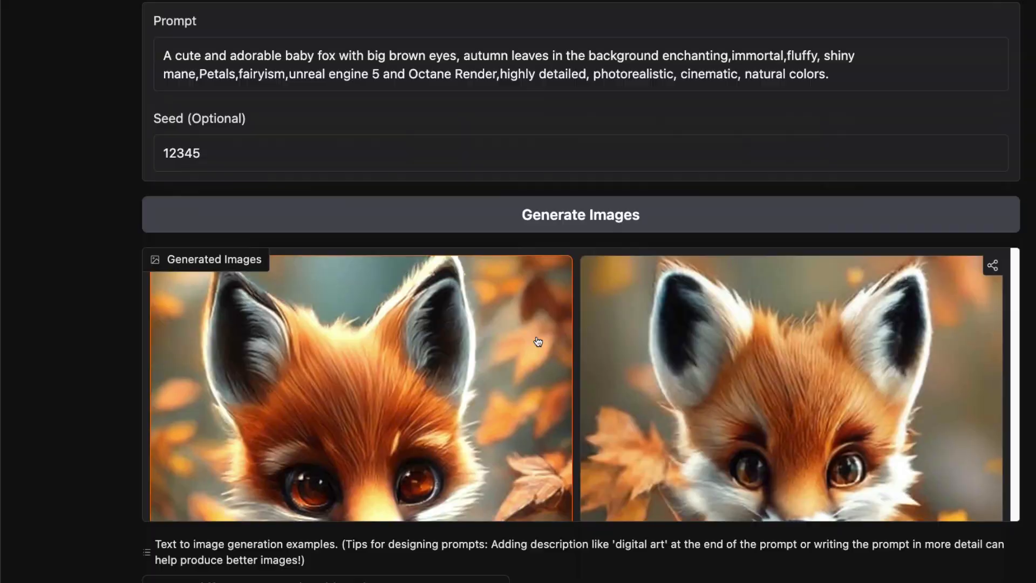
pyautogui.scroll(-3)
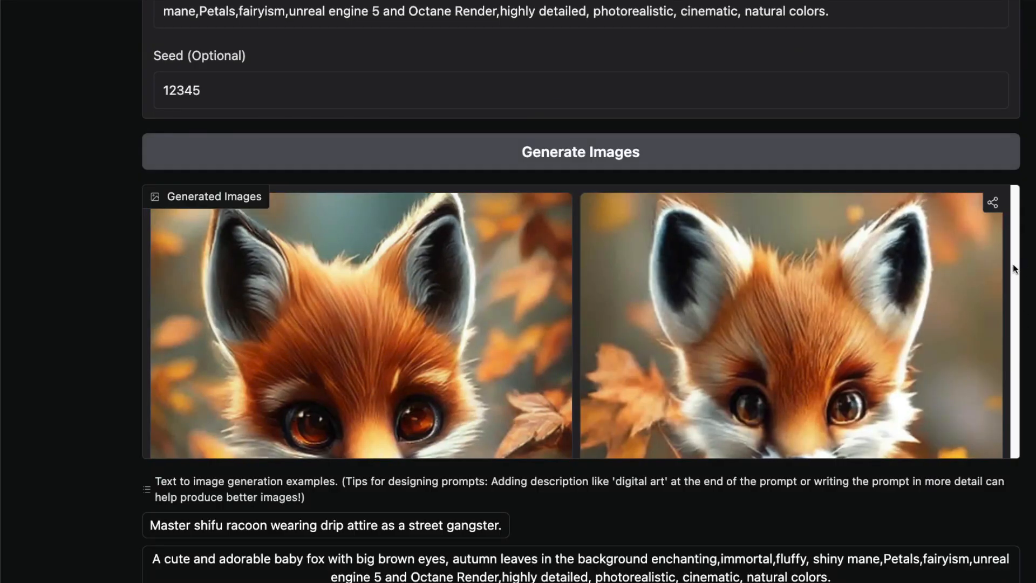
pyautogui.scroll(-3)
pyautogui.write('A cute and adorable baby fox as a')
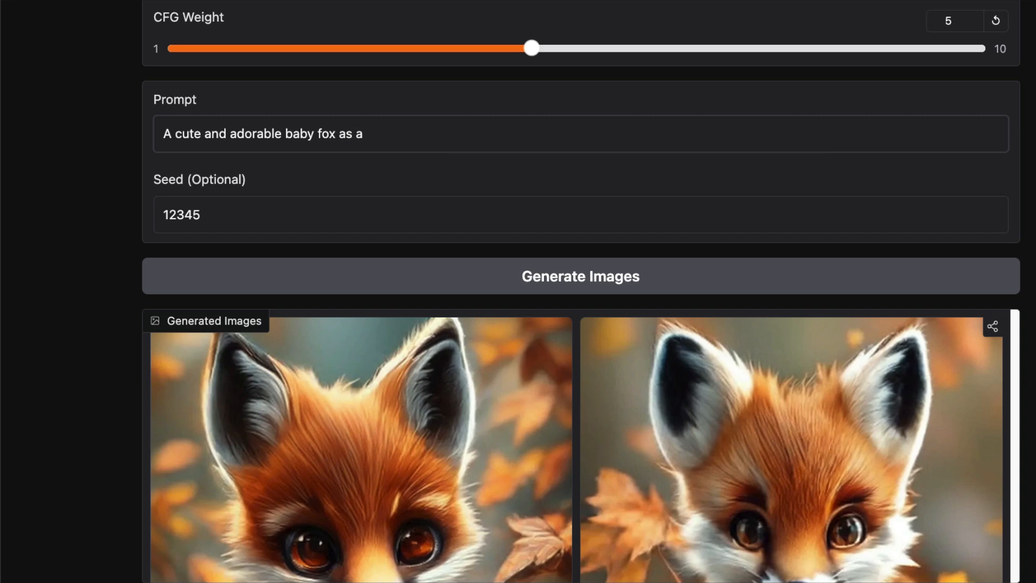
# - Complete the prompt as 'baby fox as a sticker' and generate the images
pyautogui.write('sticker')
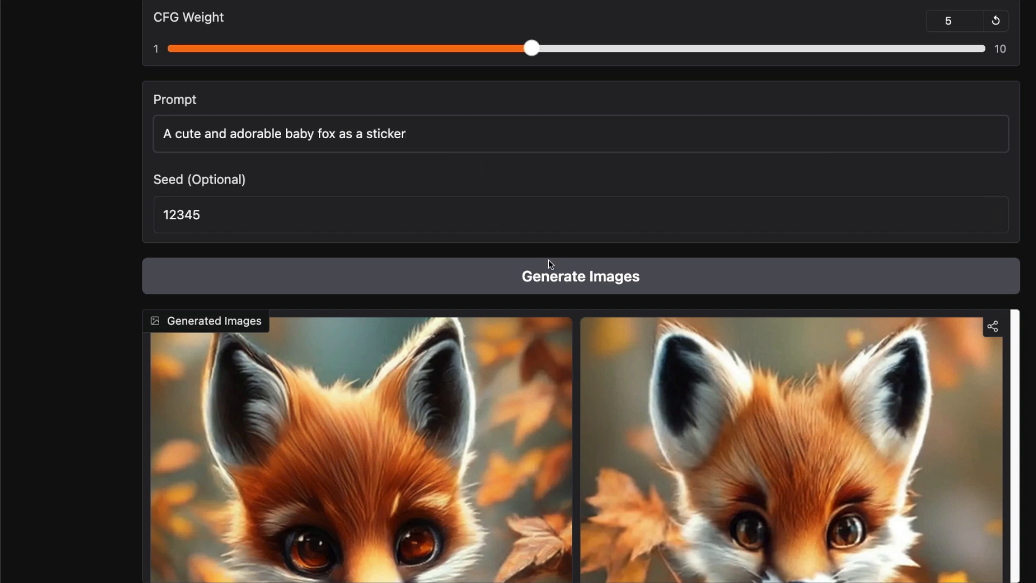
pyautogui.click(580, 276)
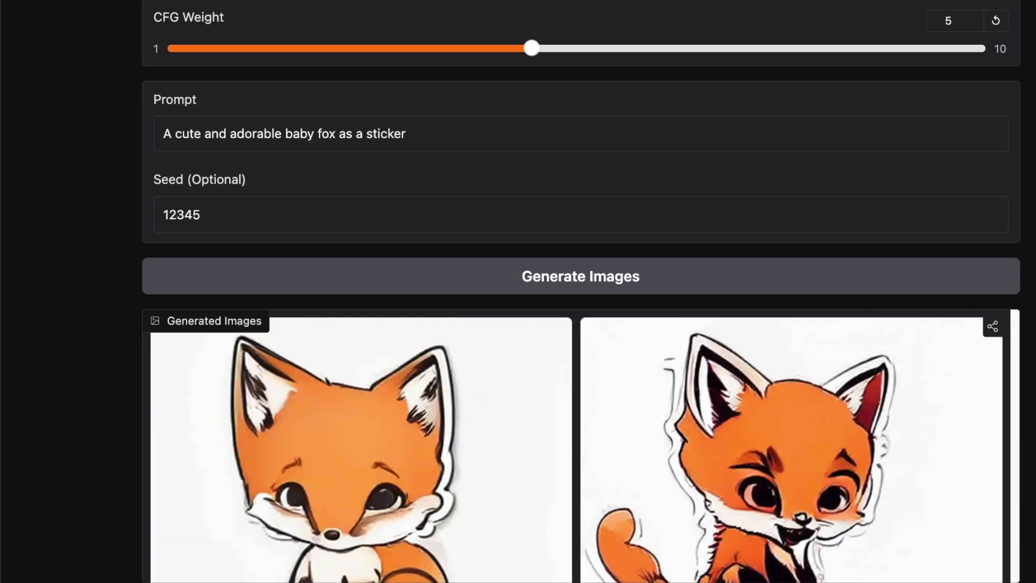
pyautogui.scroll(-3)
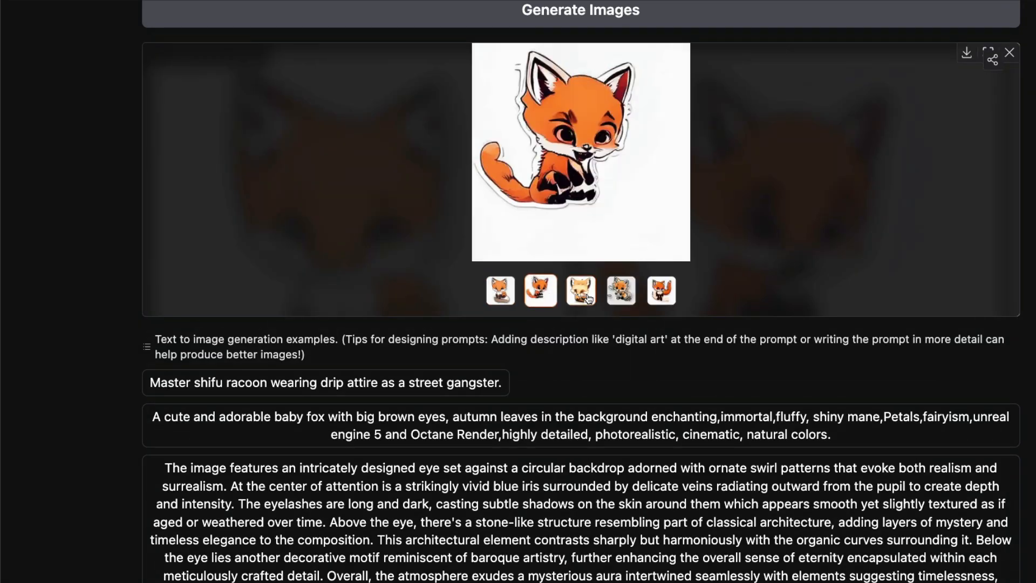
# - Enlarge the last sticker-style fox result, then return to the tweet response
pyautogui.click(620, 290)
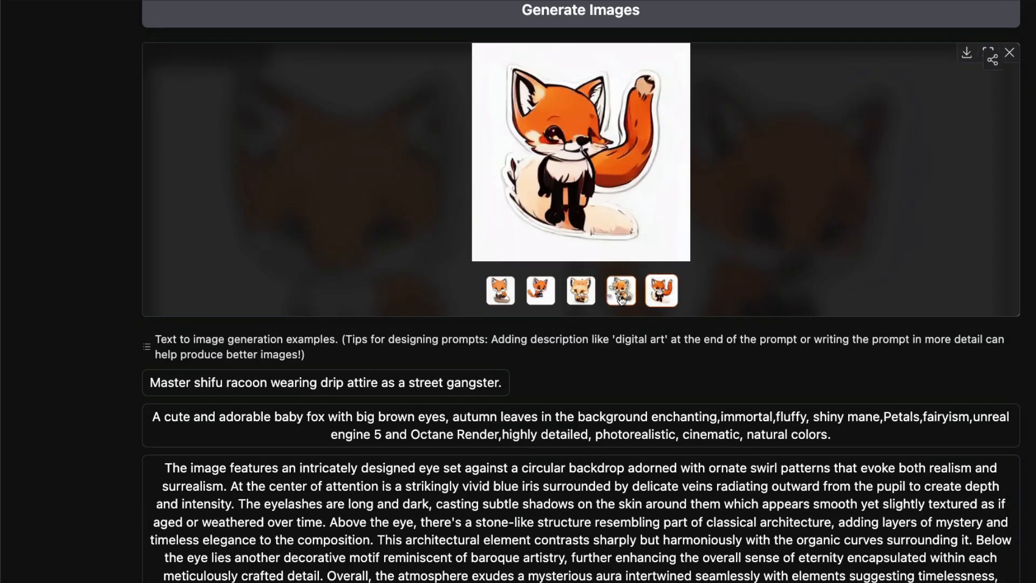
pyautogui.click(500, 290)
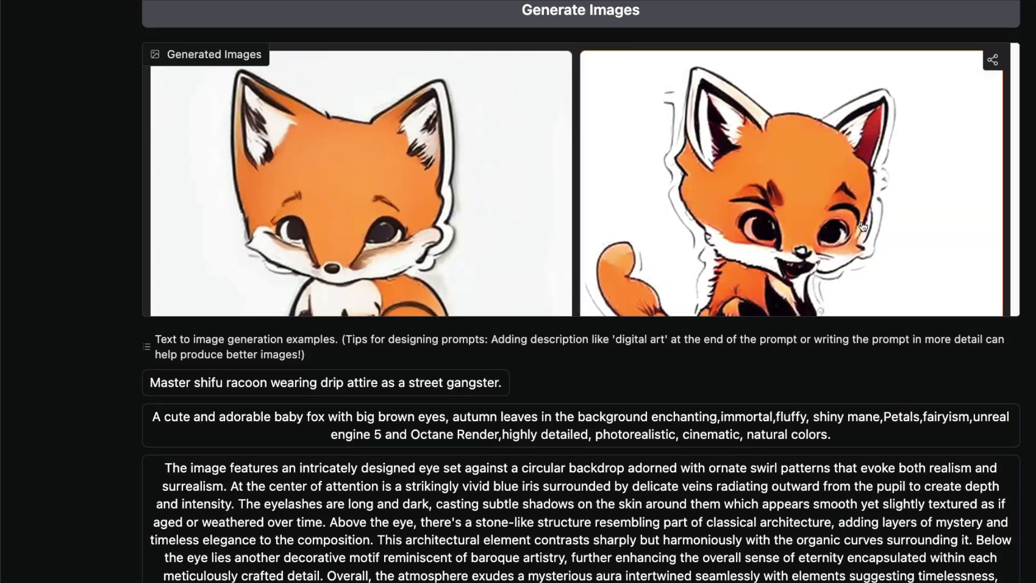
pyautogui.scroll(-3)
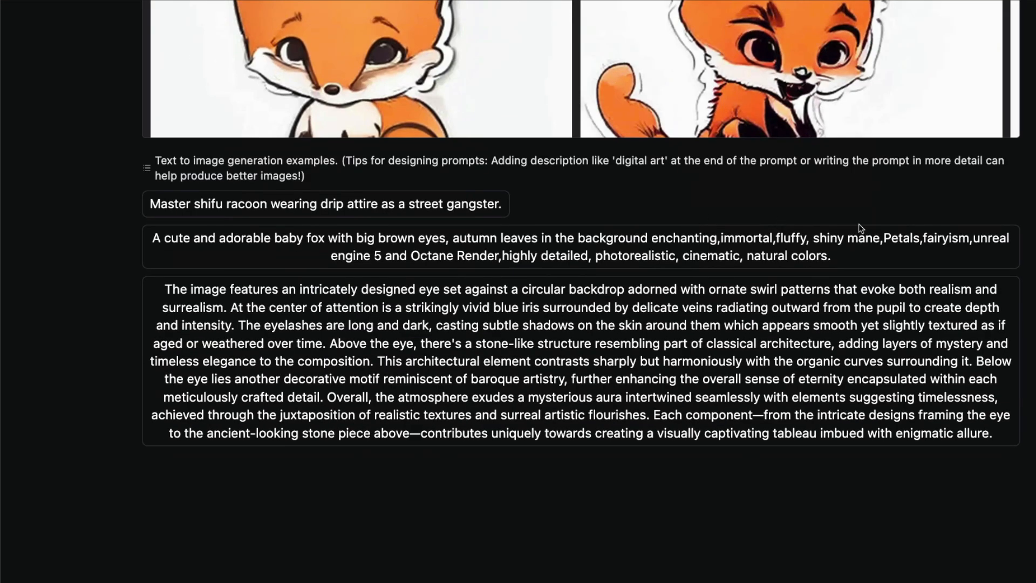
pyautogui.scroll(-3)
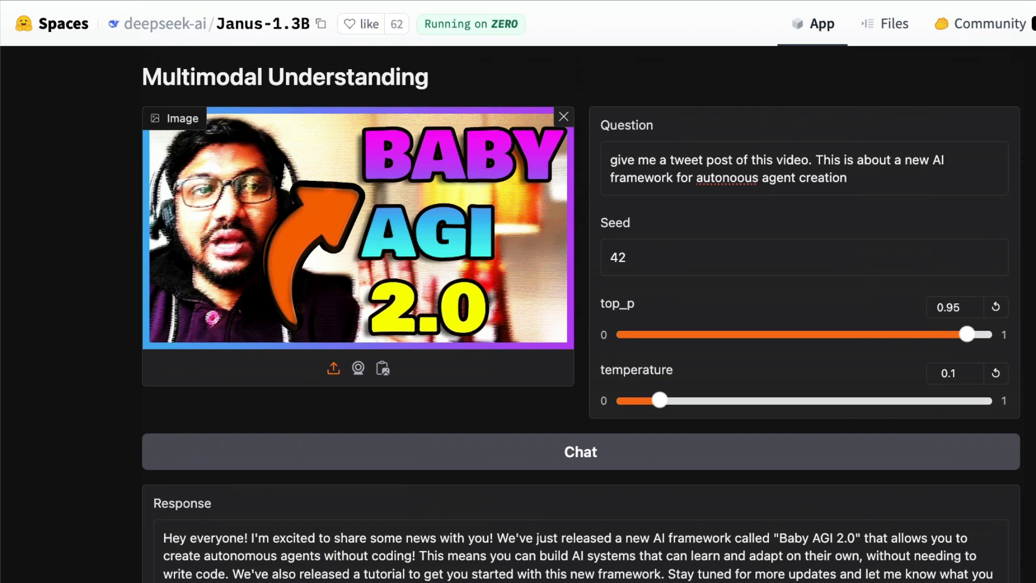
pyautogui.moveTo(1028, 220)
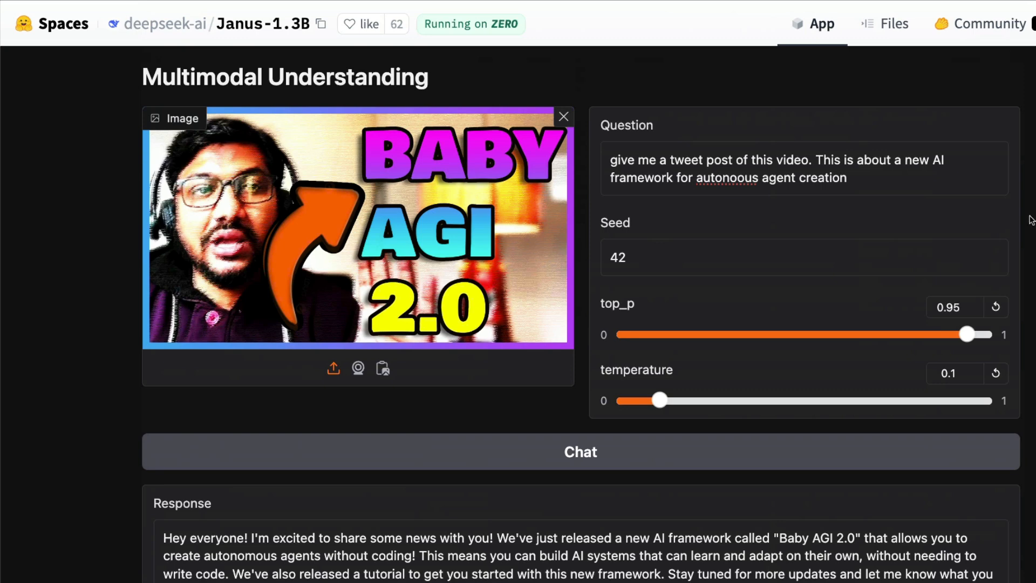
pyautogui.moveTo(310, 109)
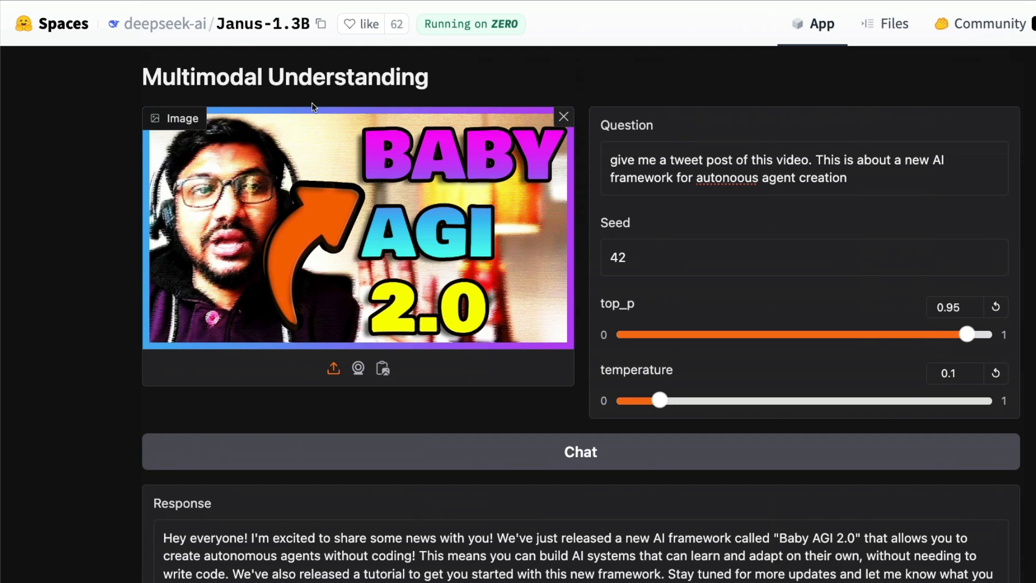
pyautogui.moveTo(332, 53)
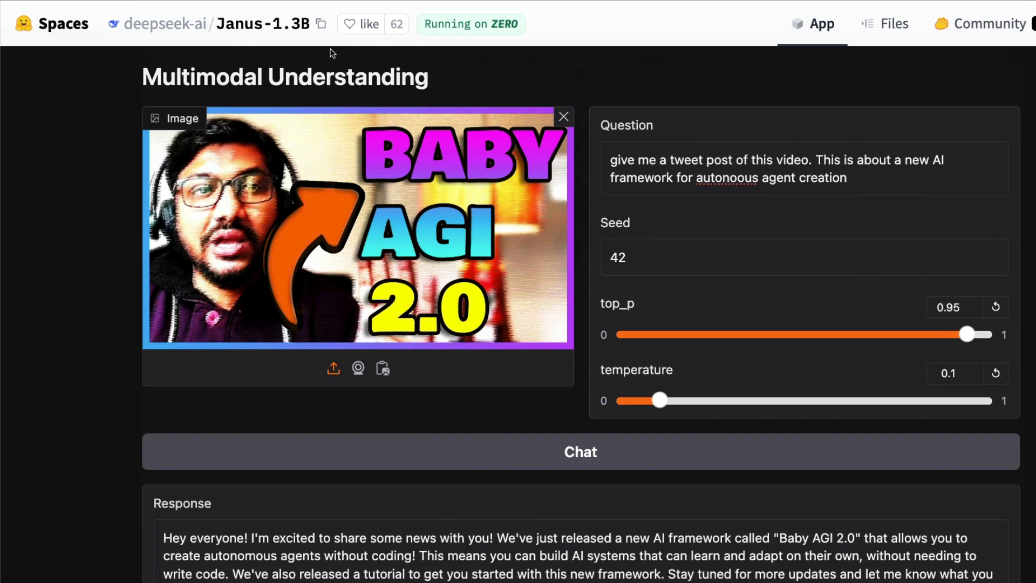
pyautogui.moveTo(379, 68)
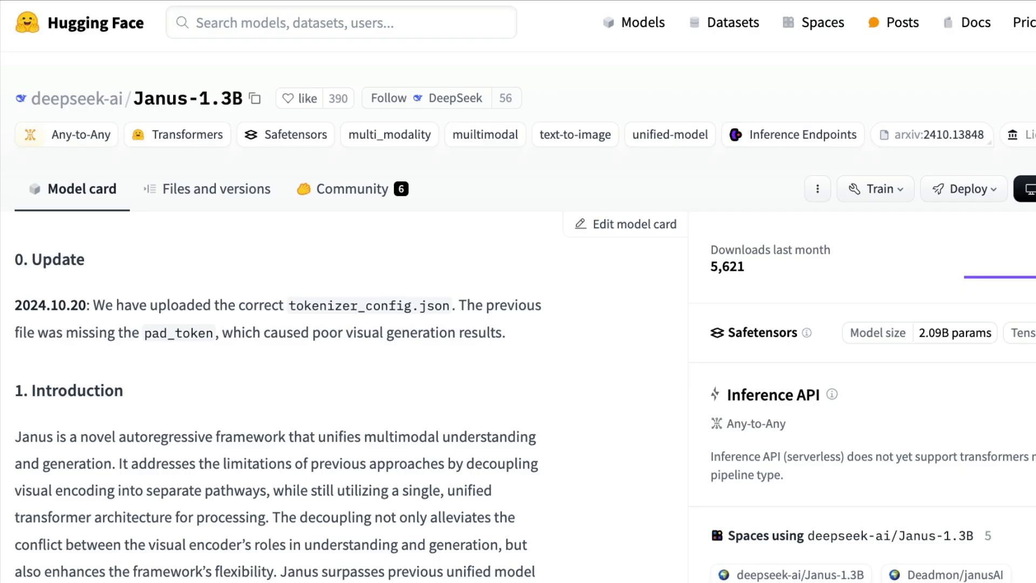
pyautogui.click(214, 188)
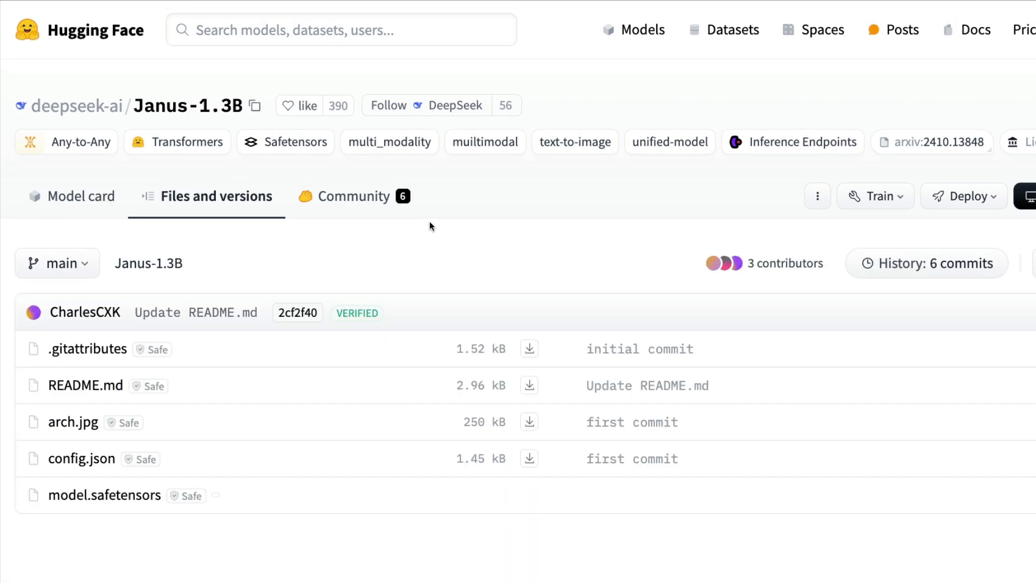
pyautogui.click(81, 195)
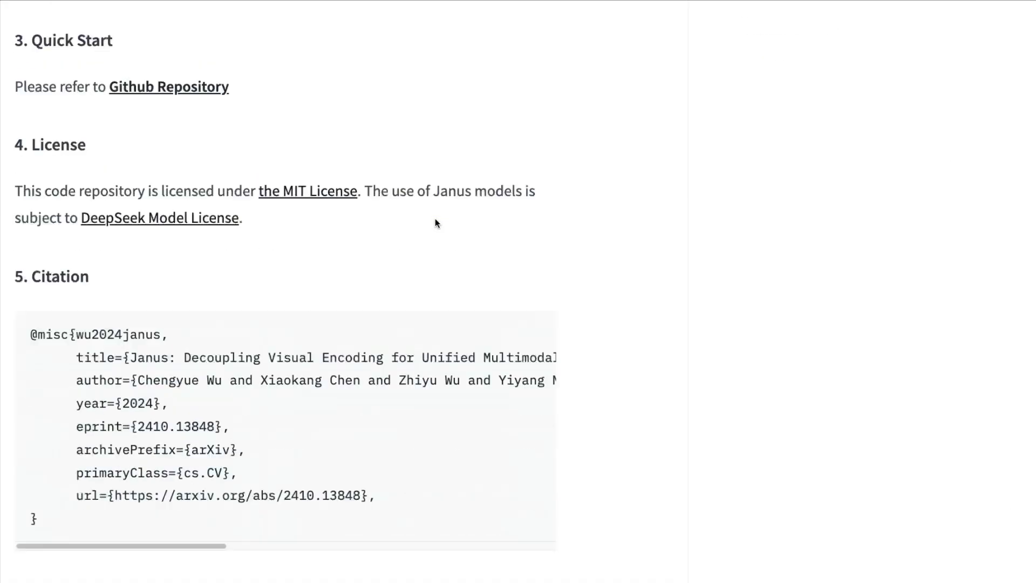
pyautogui.scroll(3)
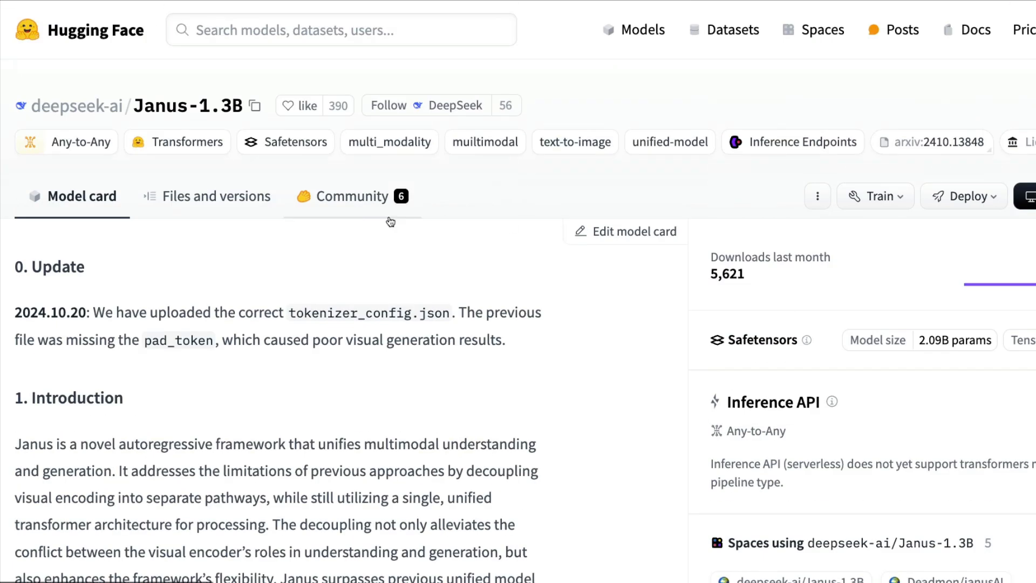
pyautogui.moveTo(453, 246)
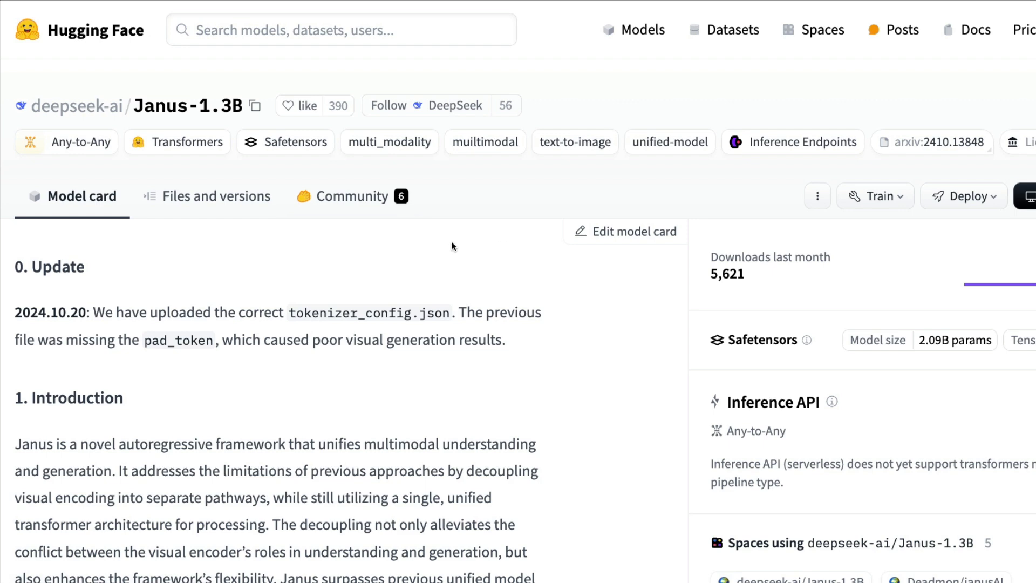